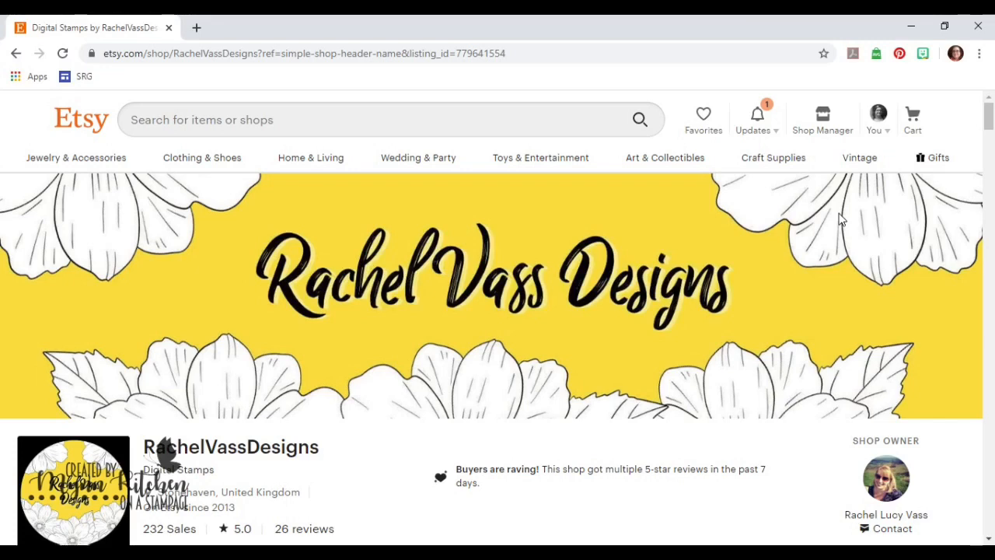
mouse_move(367, 239)
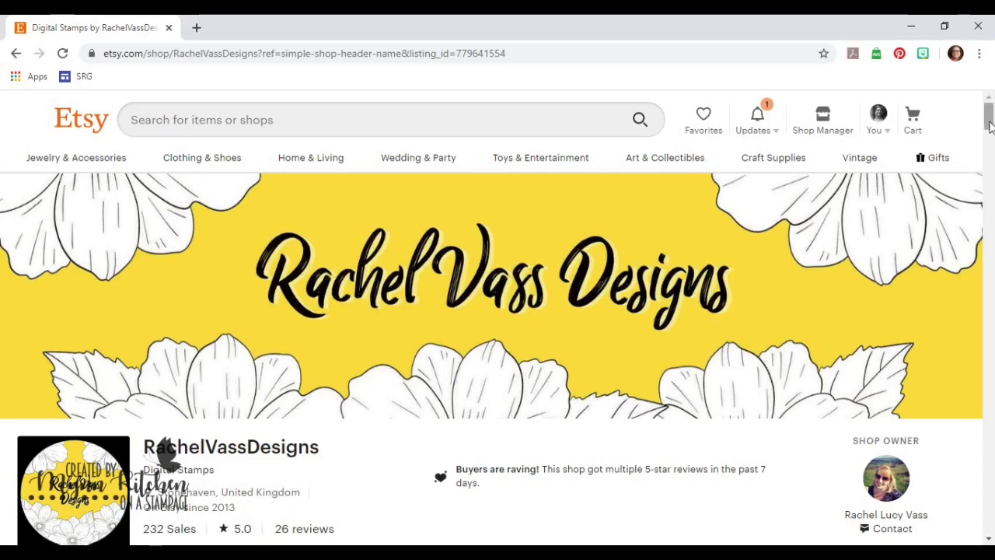
- Scroll through the file list to reach the Succulent Background 8x8 PNG
scroll(down, 3)
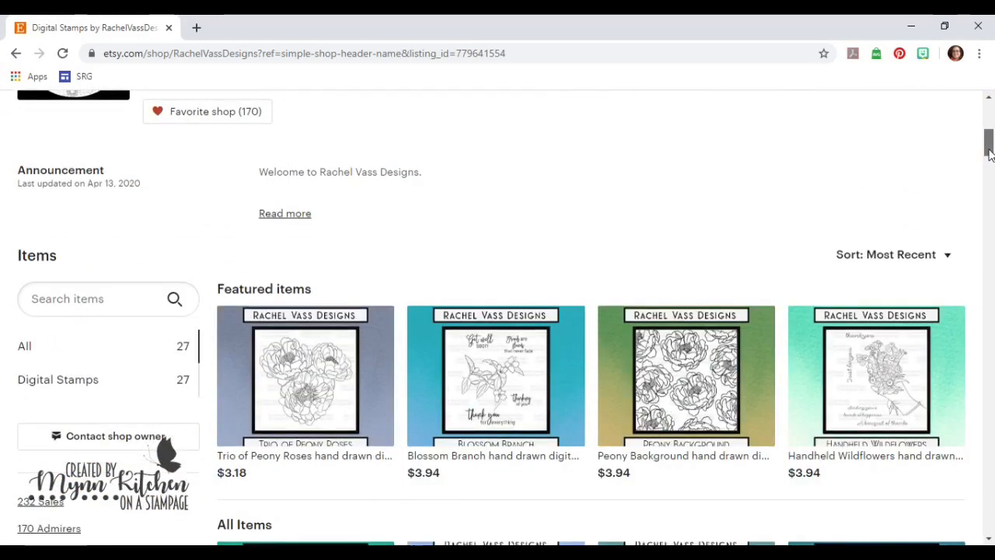
scroll(down, 3)
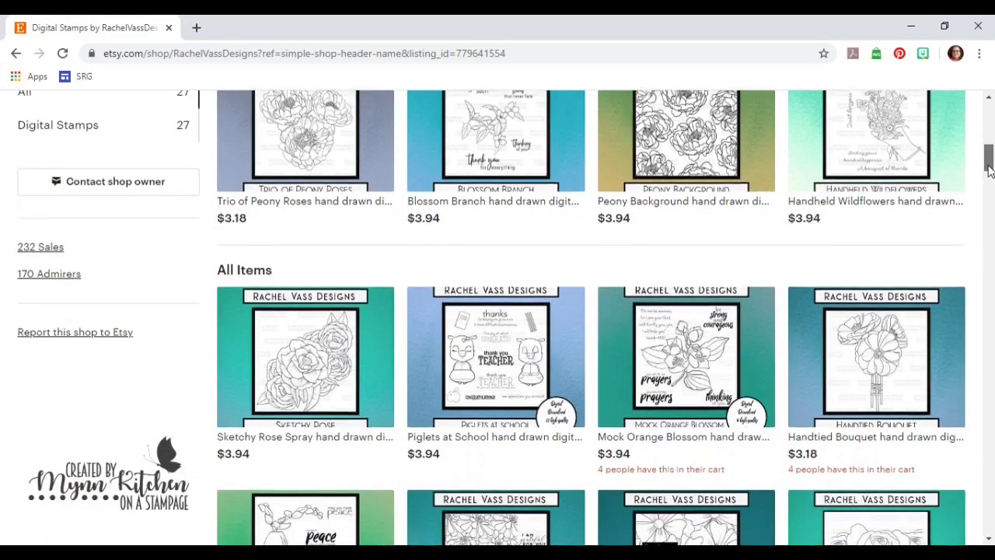
scroll(down, 3)
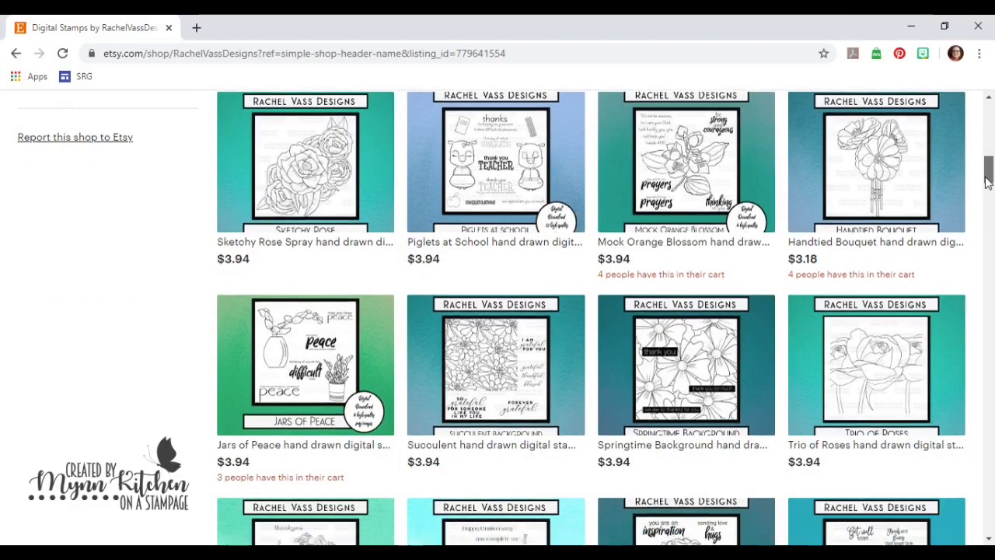
scroll(down, 3)
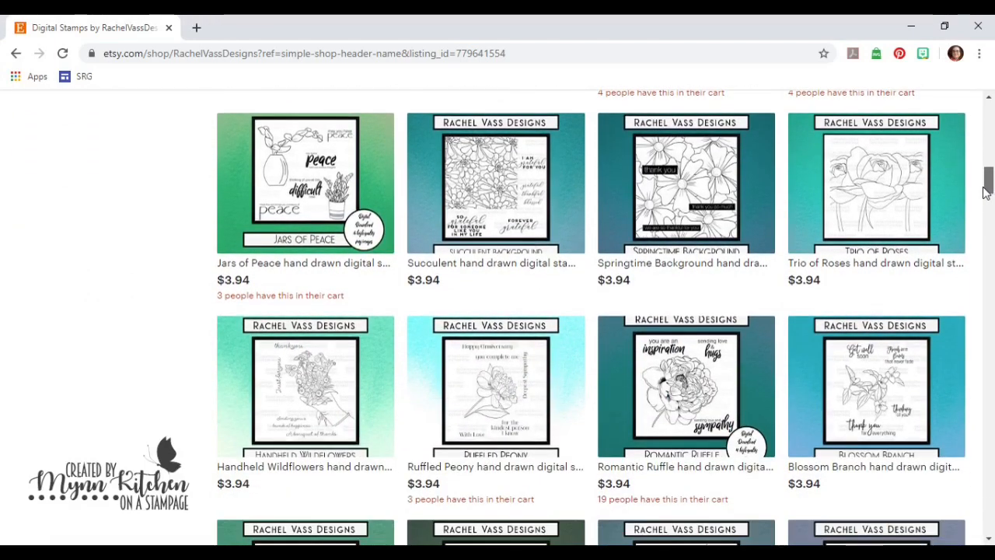
scroll(down, 3)
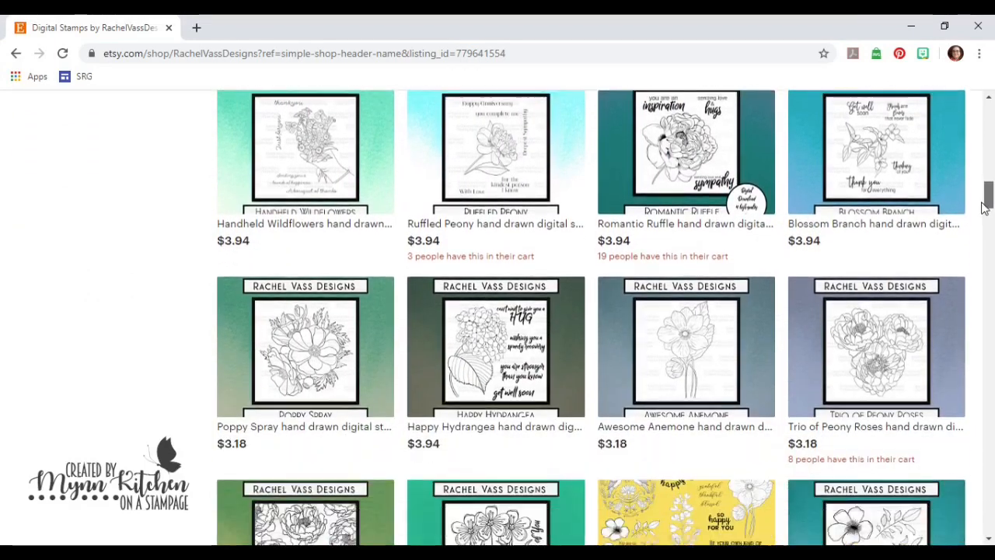
scroll(down, 3)
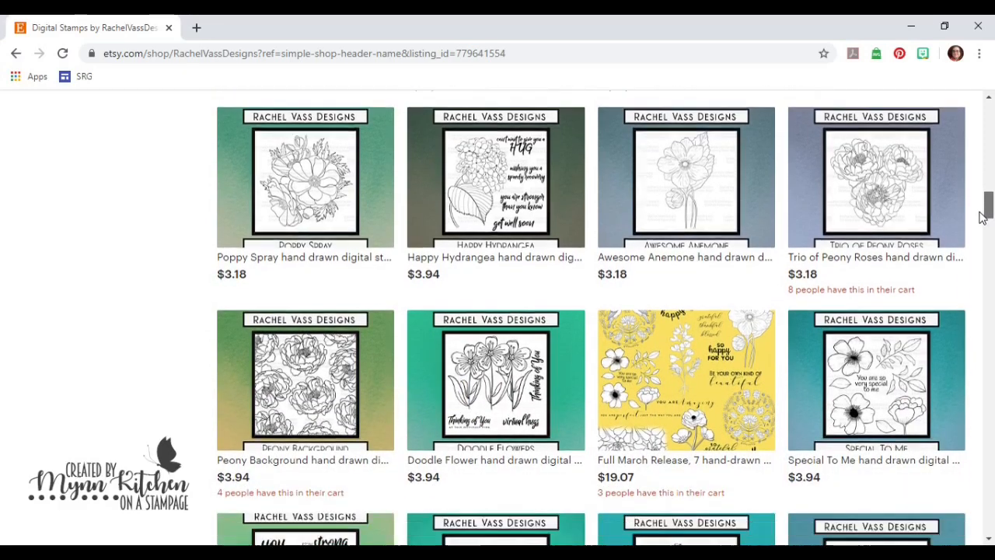
scroll(down, 3)
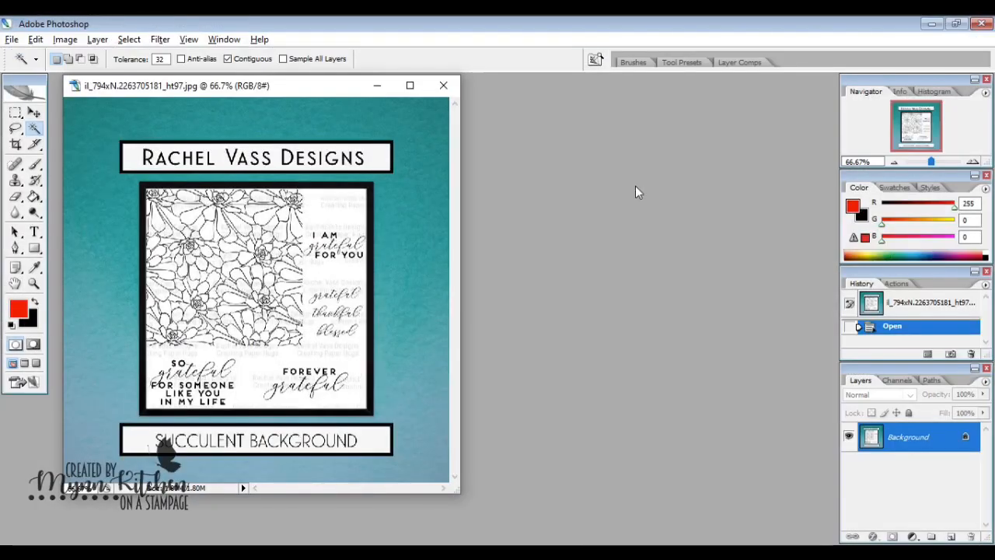
mouse_move(252, 183)
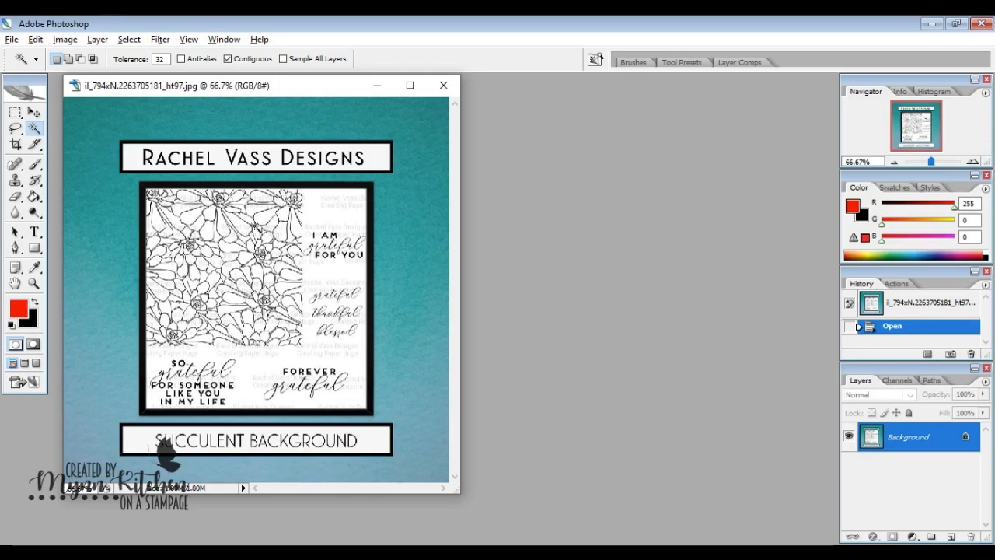
mouse_move(376, 86)
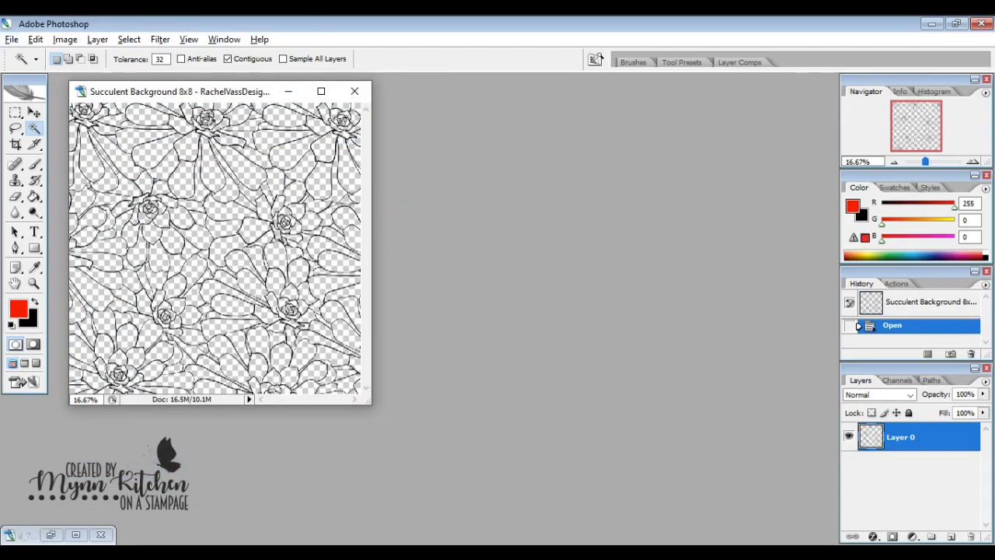
mouse_move(152, 116)
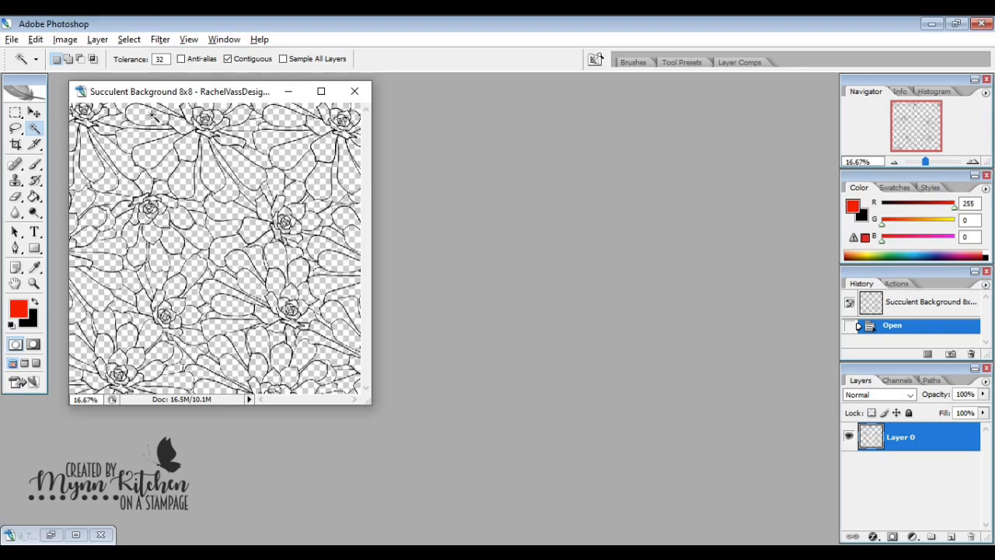
mouse_move(299, 148)
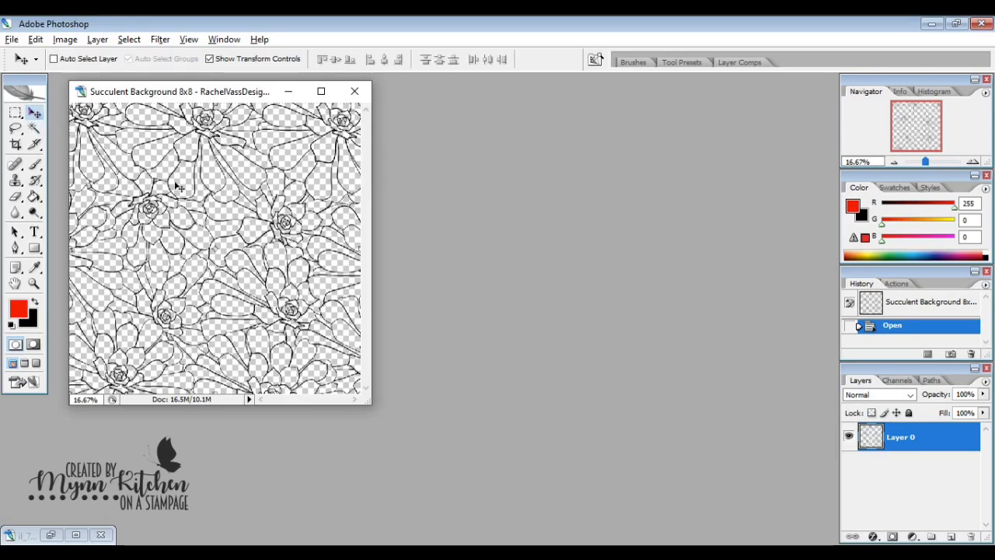
mouse_move(12, 40)
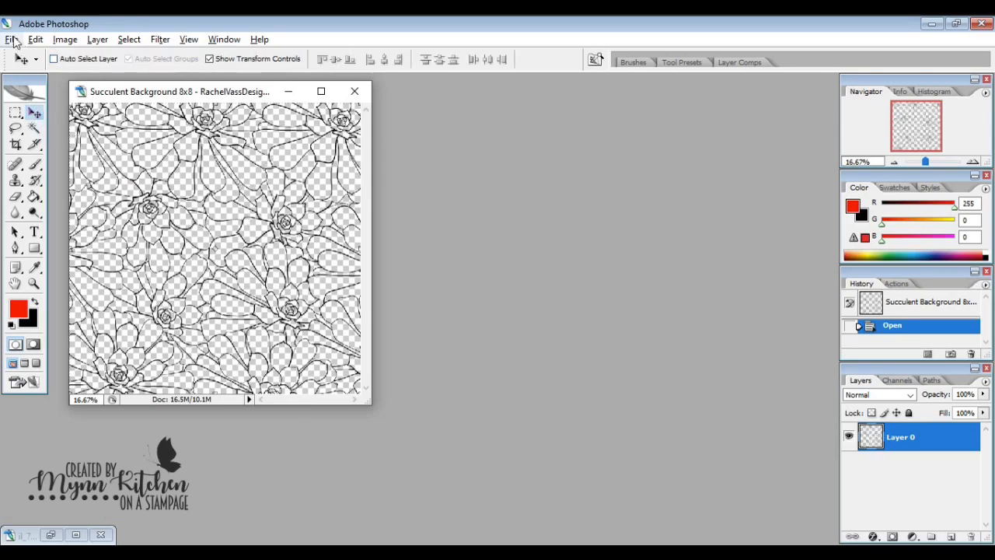
- Create a new 4x4-inch, 150 ppi document with a white background
click(12, 39)
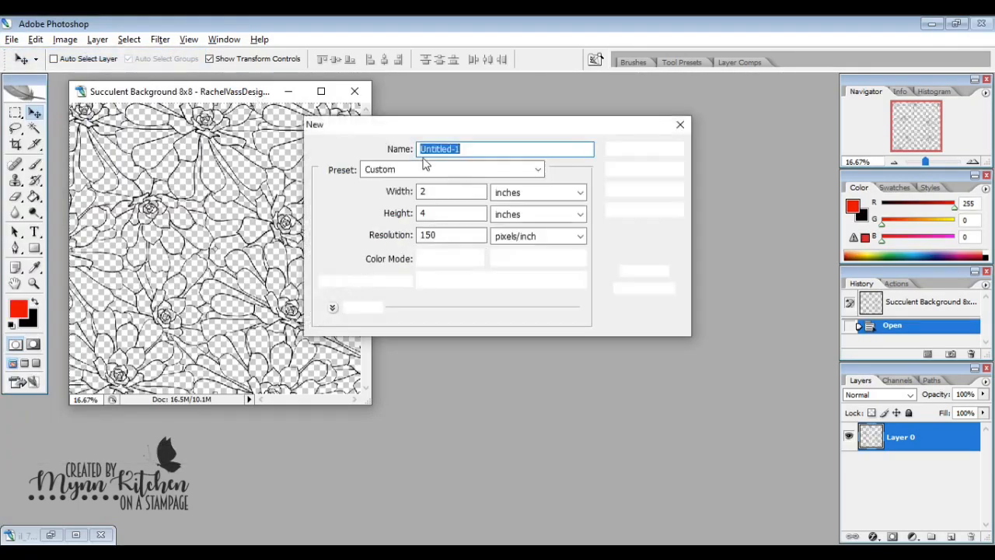
click(451, 193)
text(4)
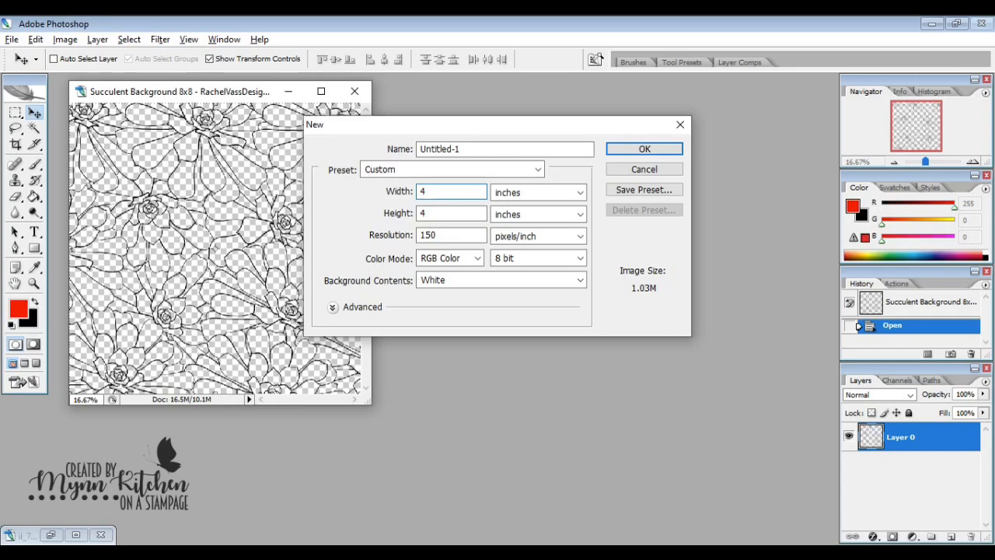
click(643, 150)
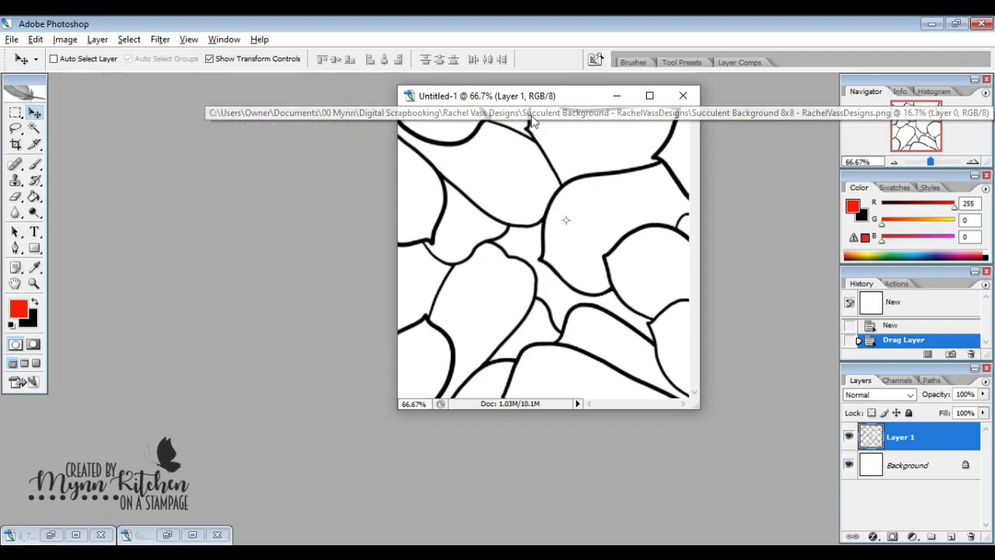
mouse_move(656, 103)
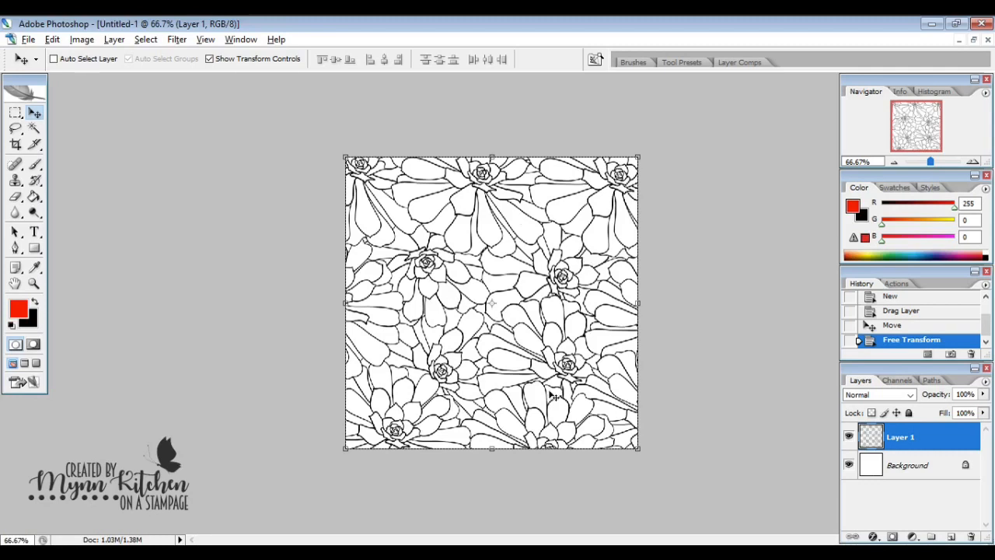
mouse_move(460, 263)
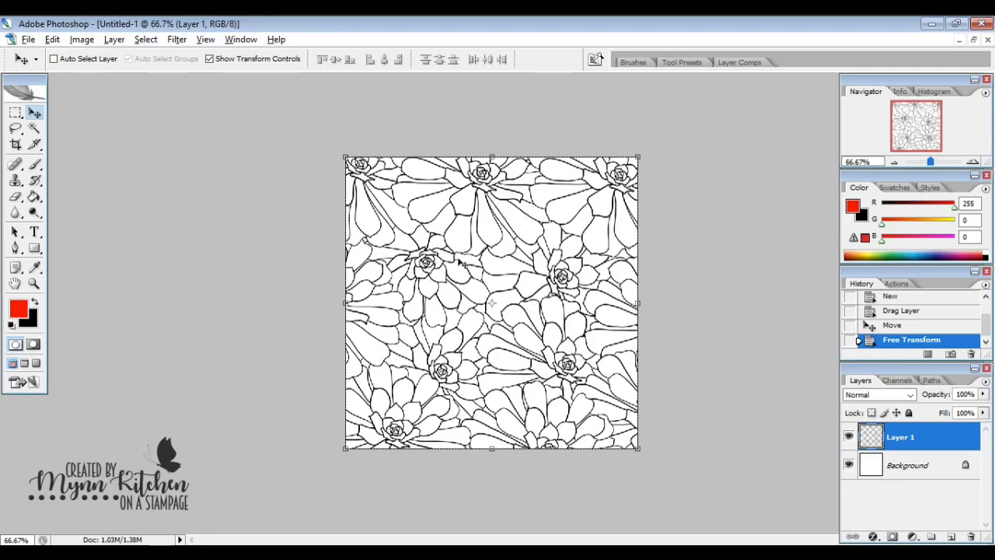
mouse_move(438, 199)
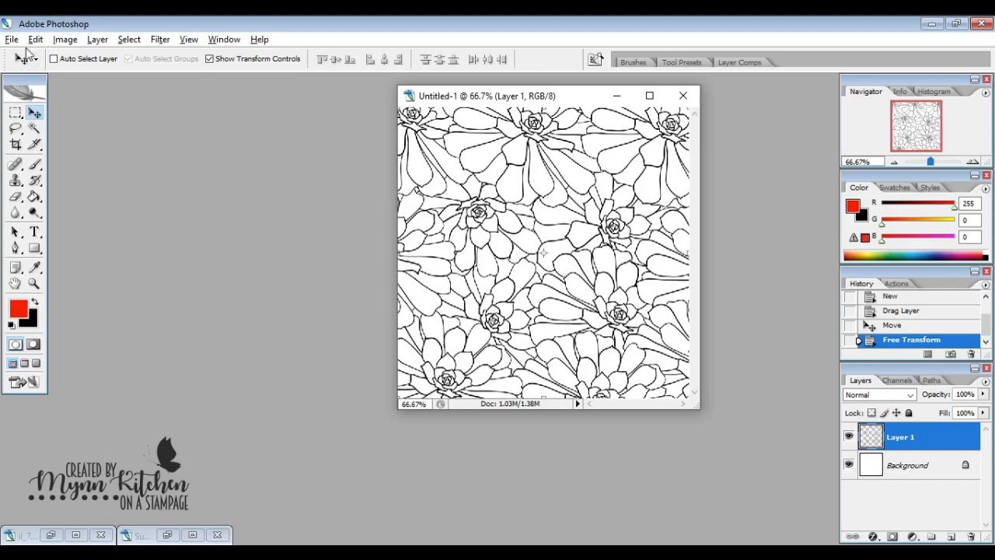
- Create a second new document with tall, narrow width and height
click(13, 39)
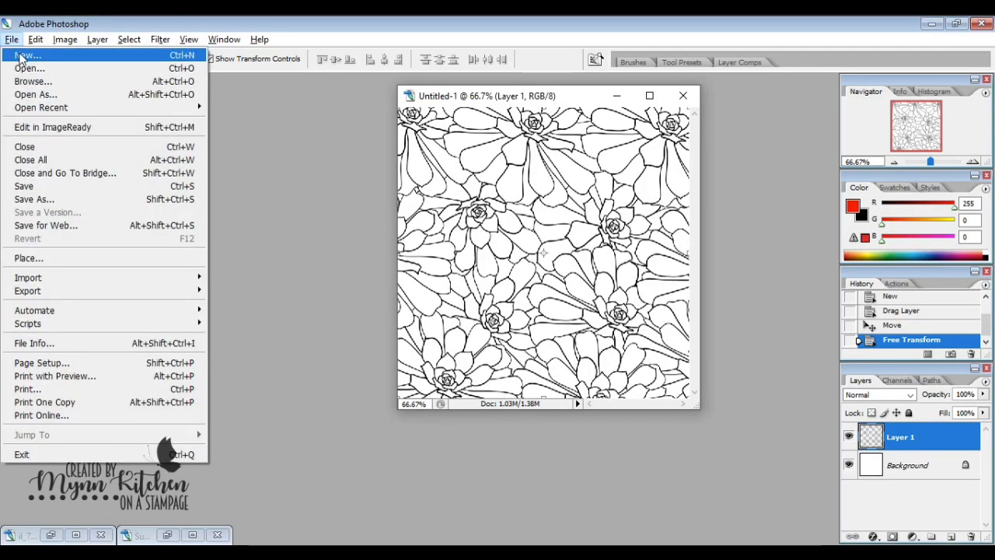
click(28, 56)
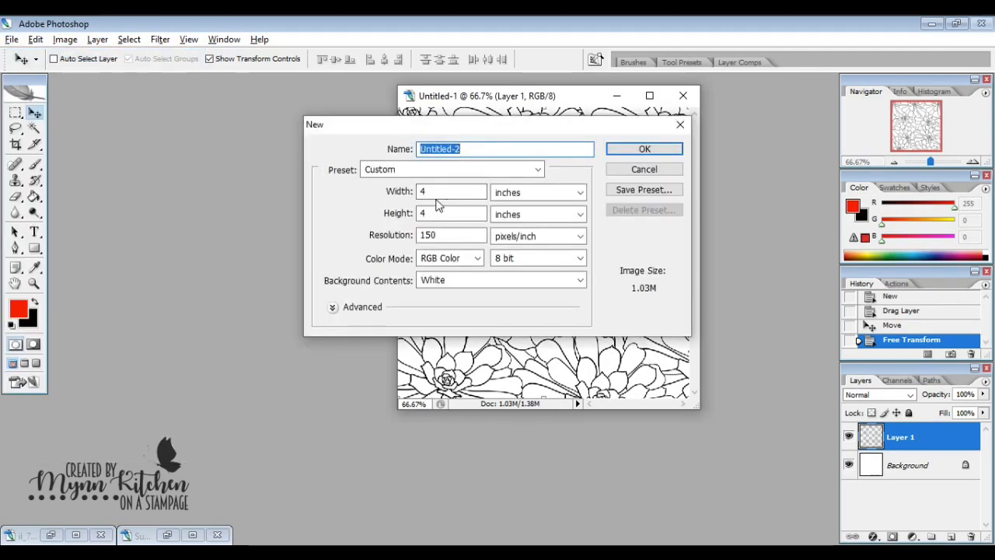
click(451, 192)
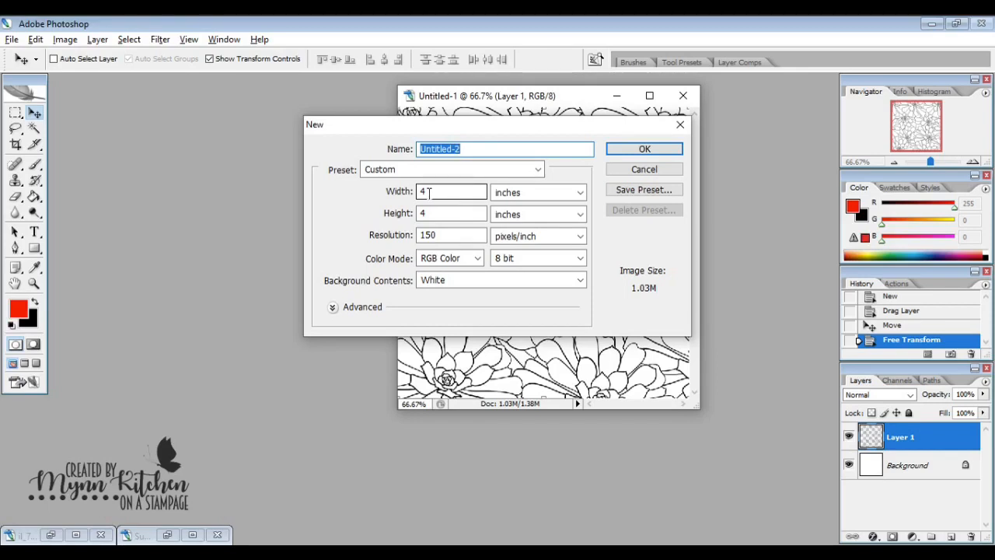
click(451, 193)
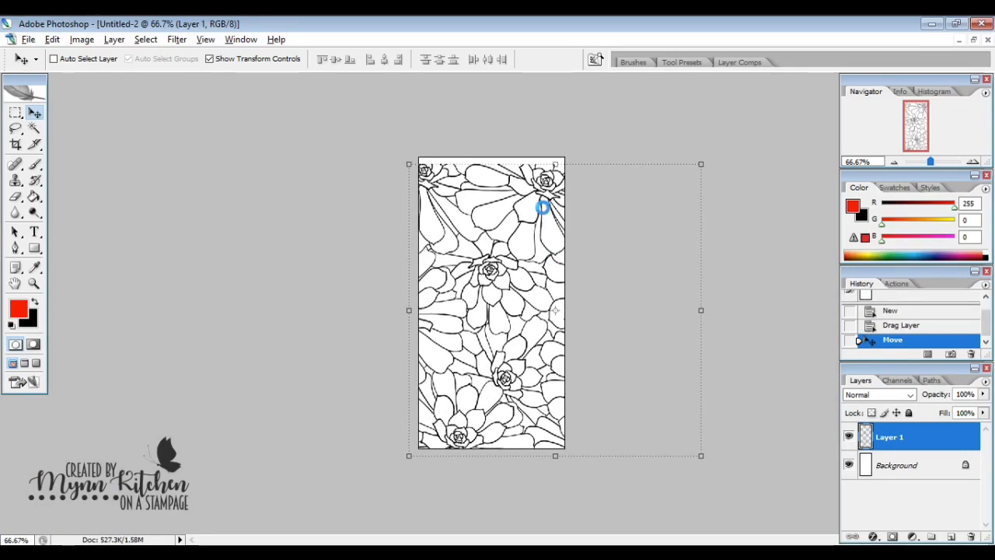
- Drag Layer 1 flush to the canvas top-left edges and select the Background layer
drag(543, 208, 547, 211)
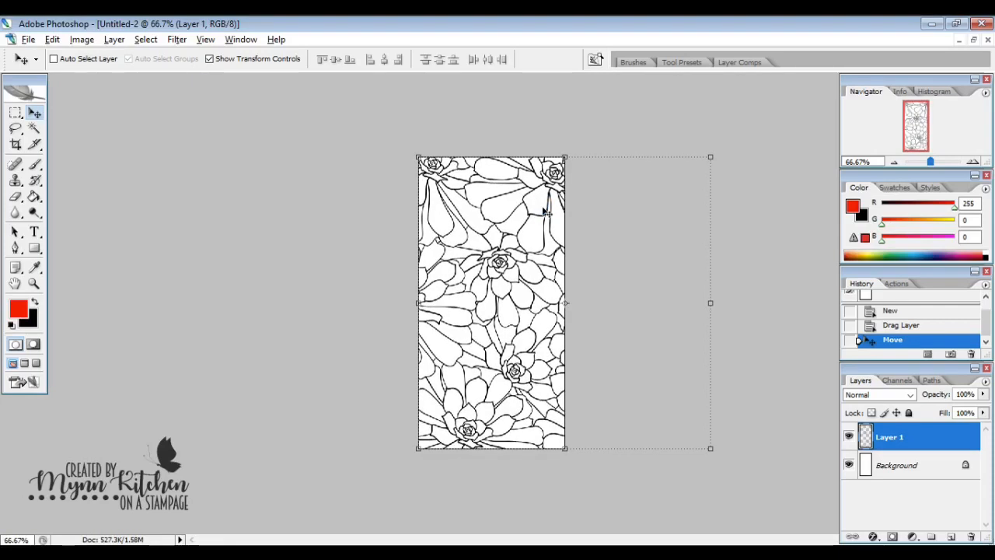
mouse_move(417, 314)
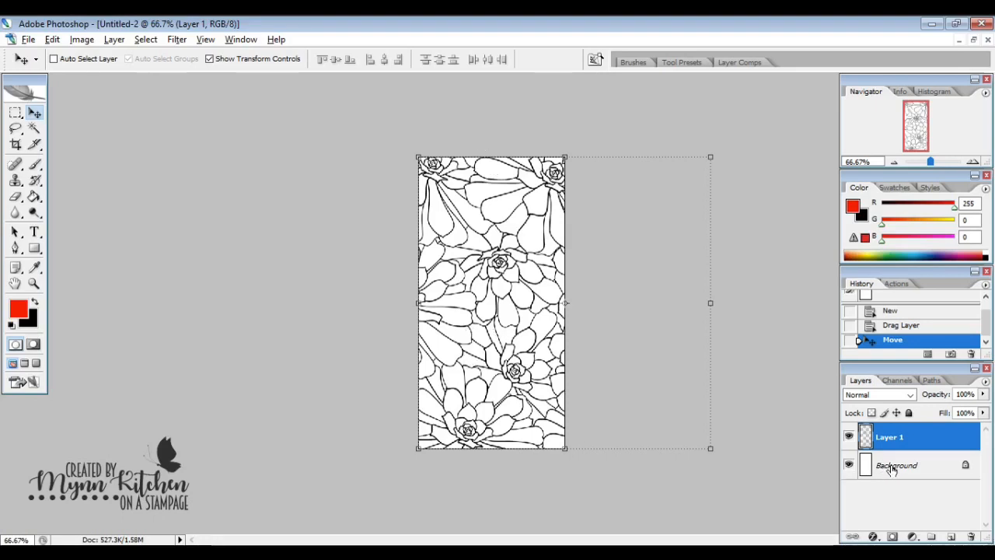
click(895, 465)
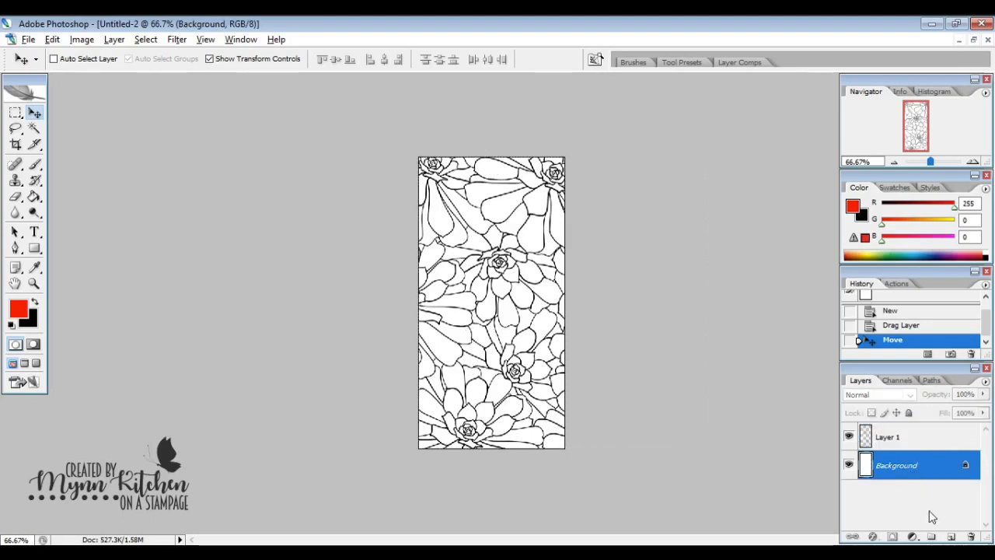
mouse_move(953, 537)
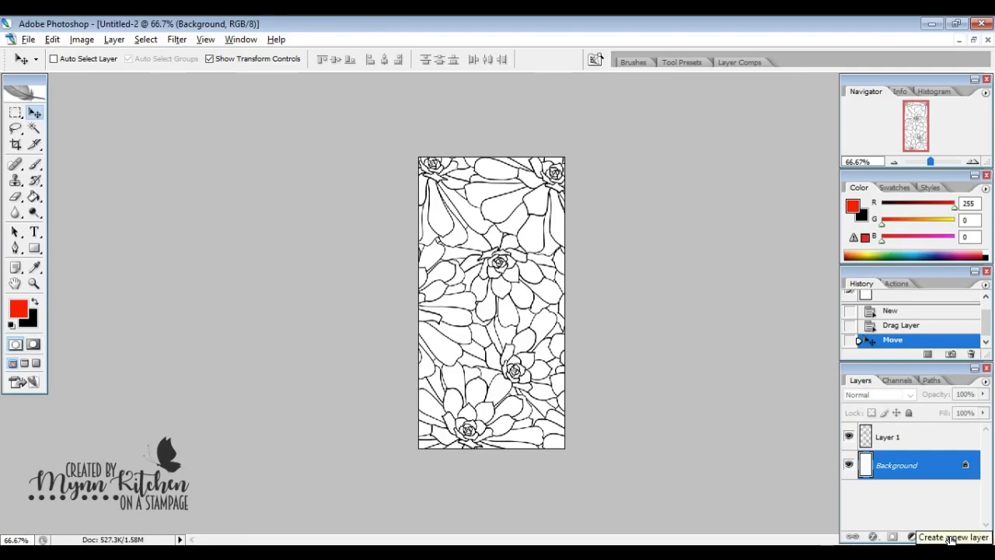
- Add a new empty layer above the Background for the black fill
click(950, 536)
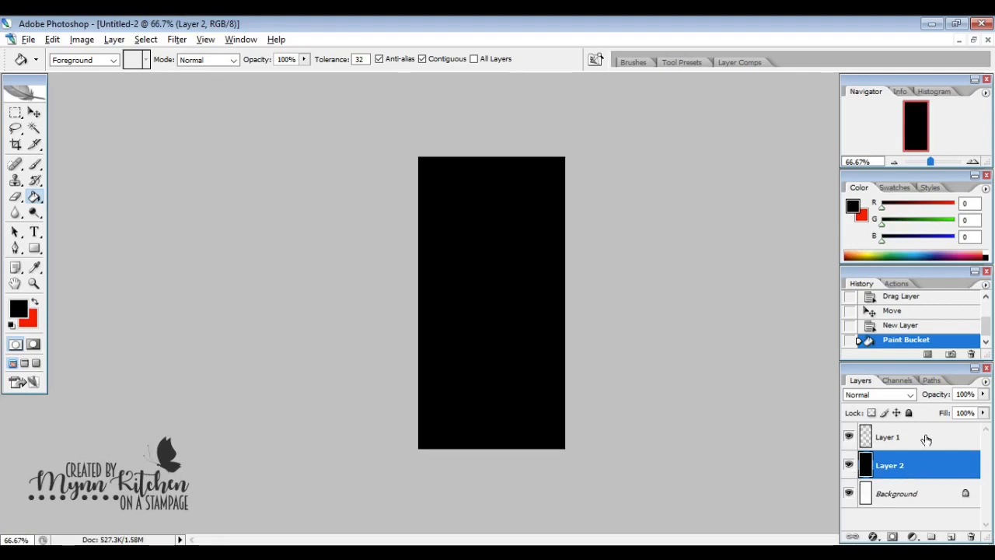
mouse_move(936, 441)
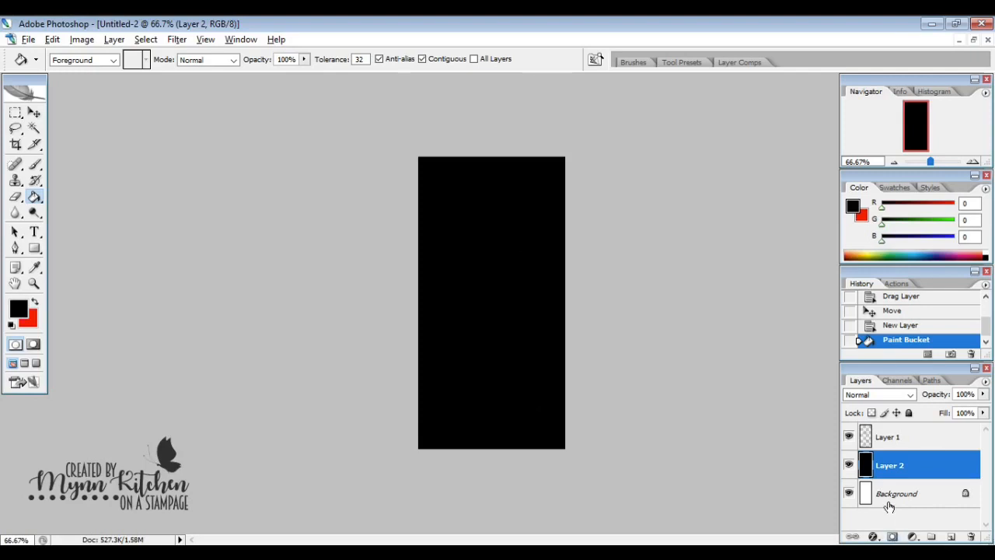
mouse_move(896, 434)
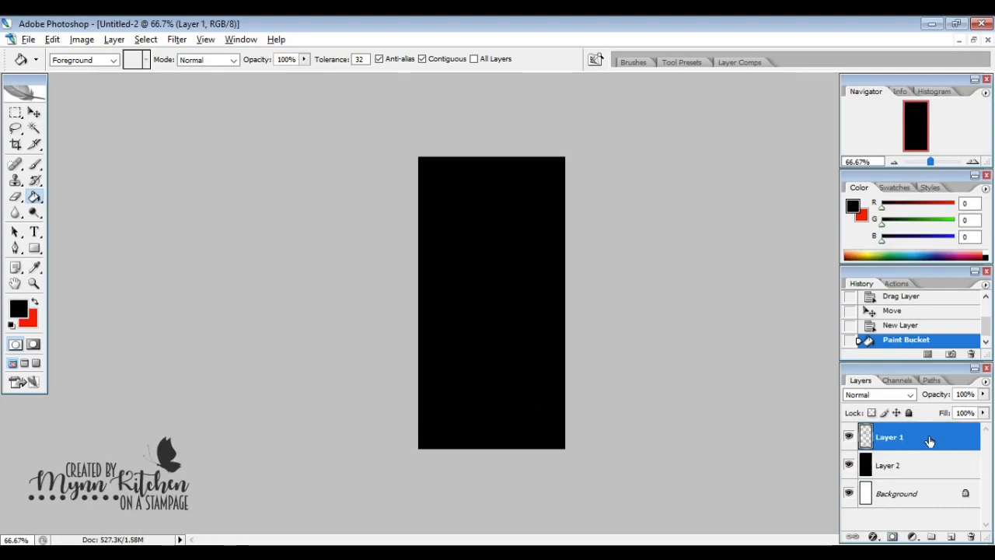
- Give Layer 1 a white Color Overlay so the lines show white on black
double_click(889, 435)
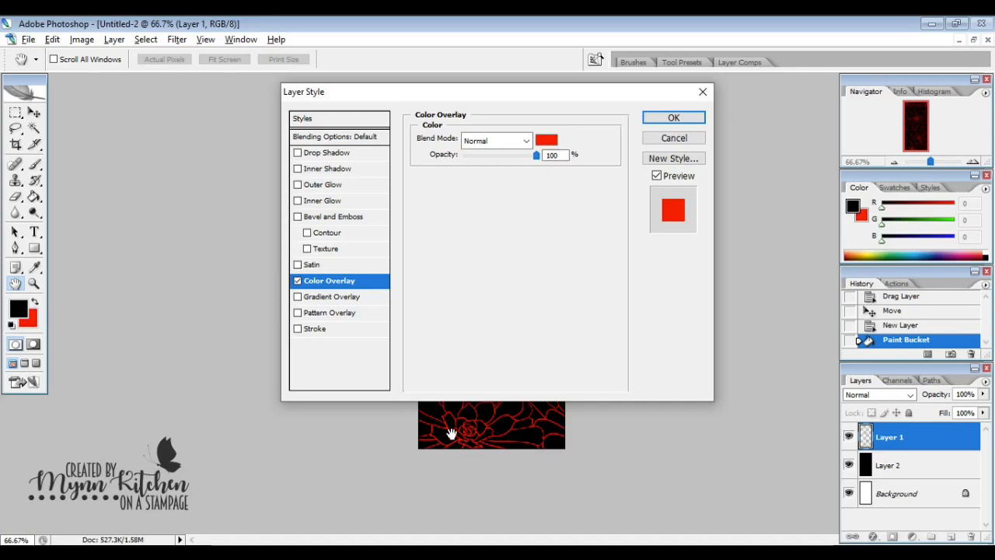
click(547, 140)
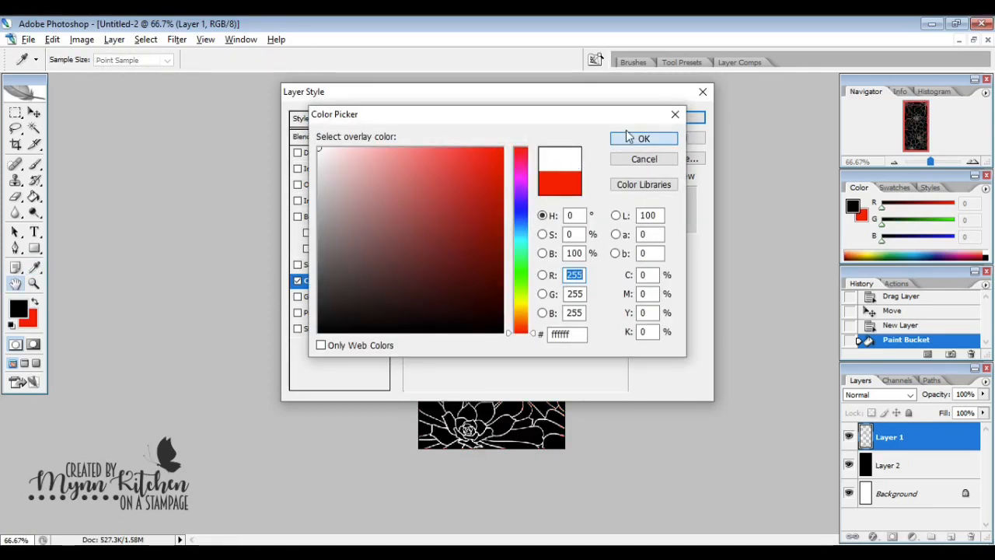
click(644, 137)
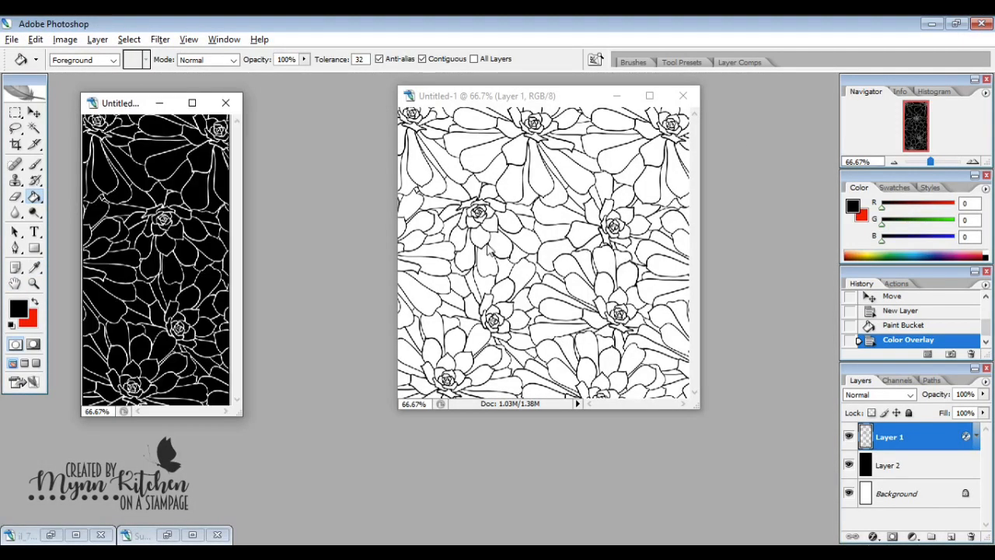
- Save the document as a PNG named Background BW, accepting the PNG options
click(12, 39)
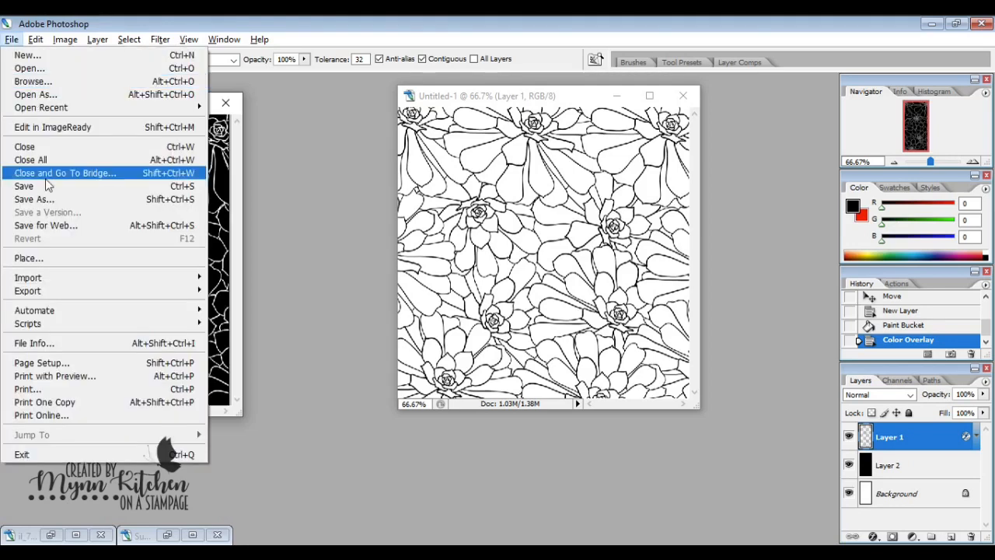
click(34, 199)
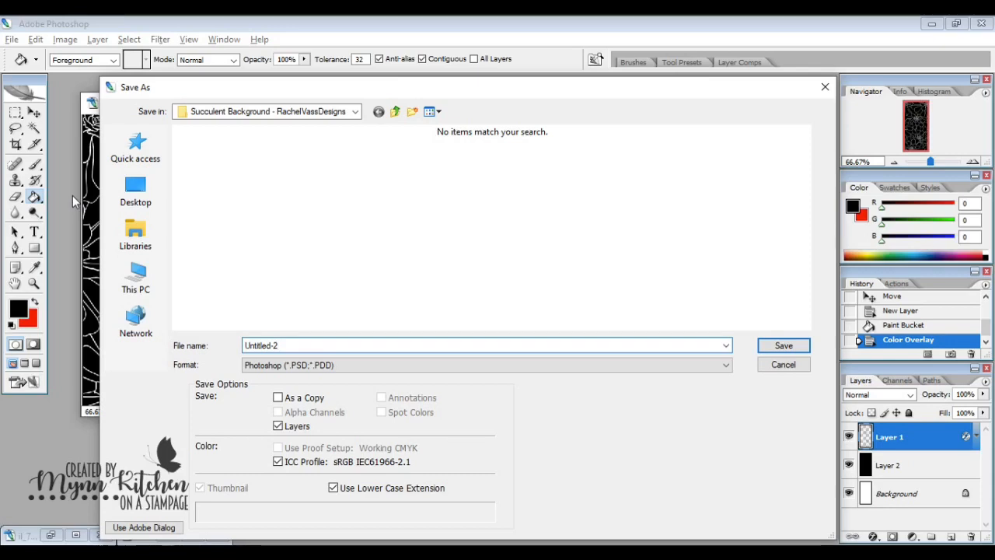
text(Background BW.png)
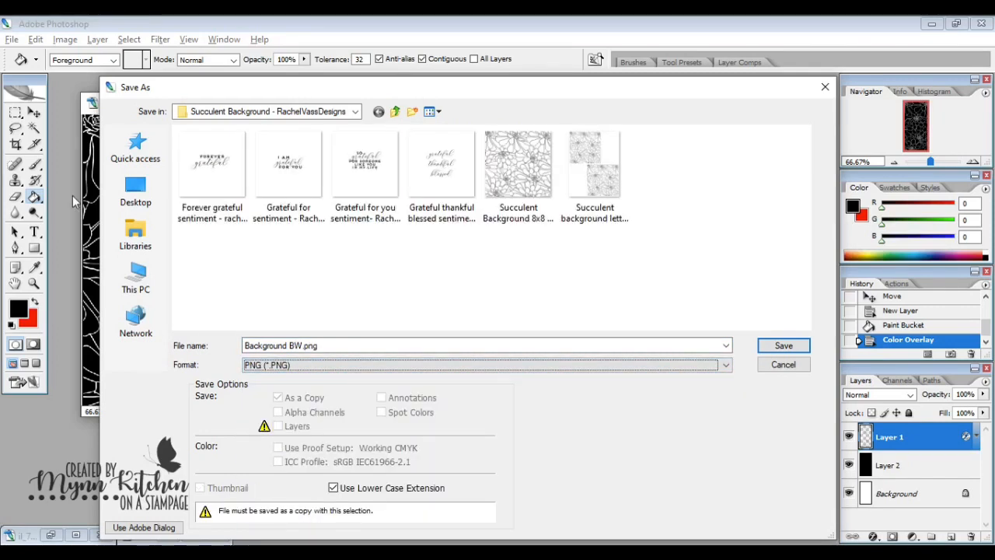
click(783, 345)
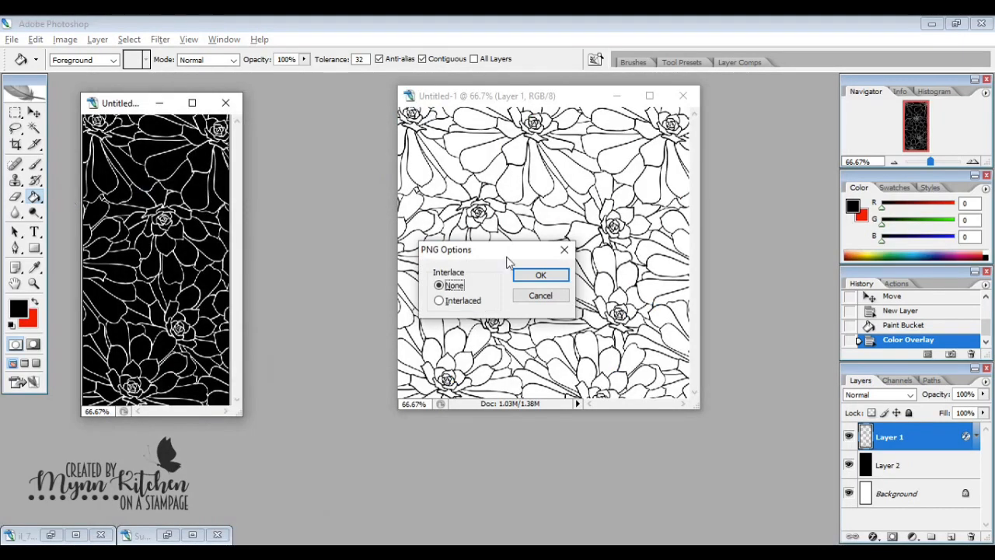
click(541, 274)
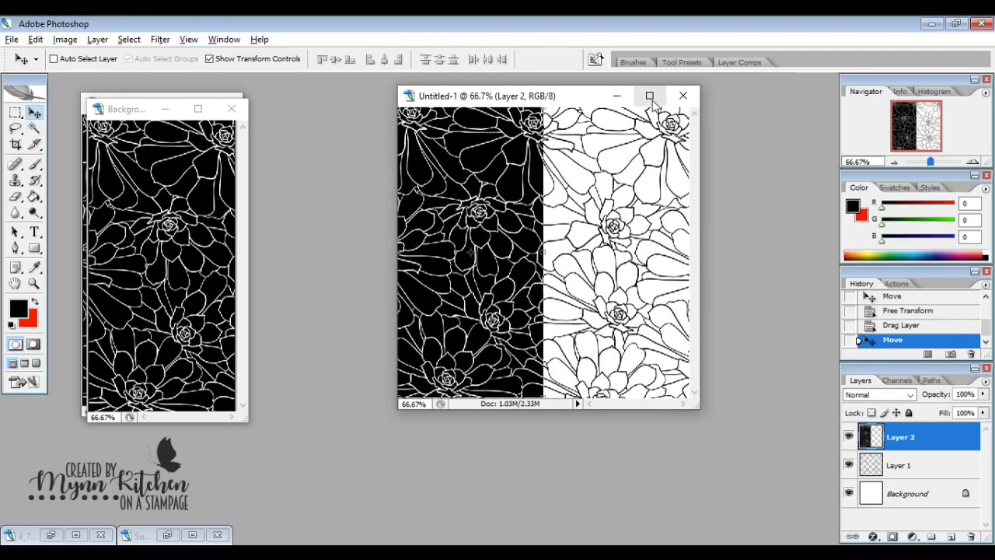
- Position the white-on-black layer over the left half of Untitled-1
click(649, 97)
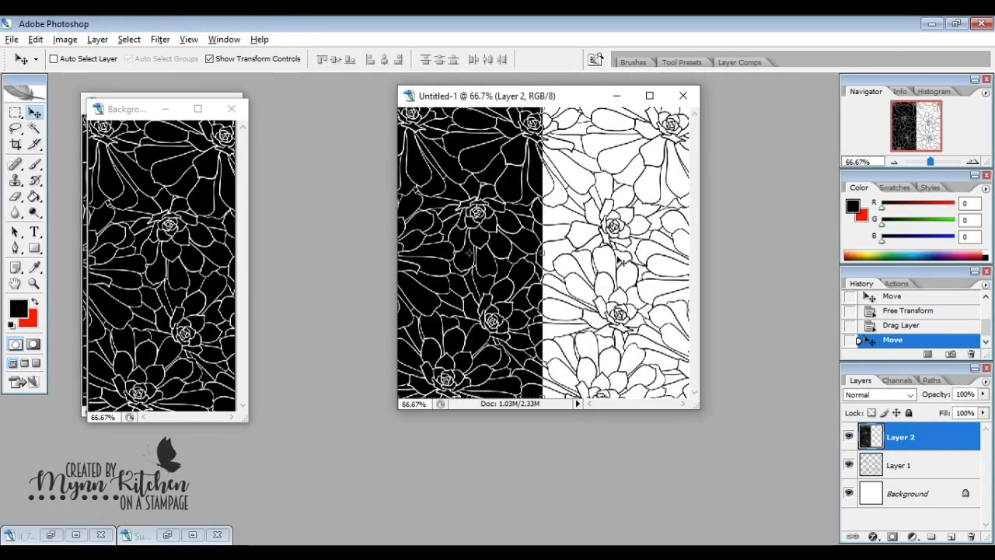
mouse_move(591, 233)
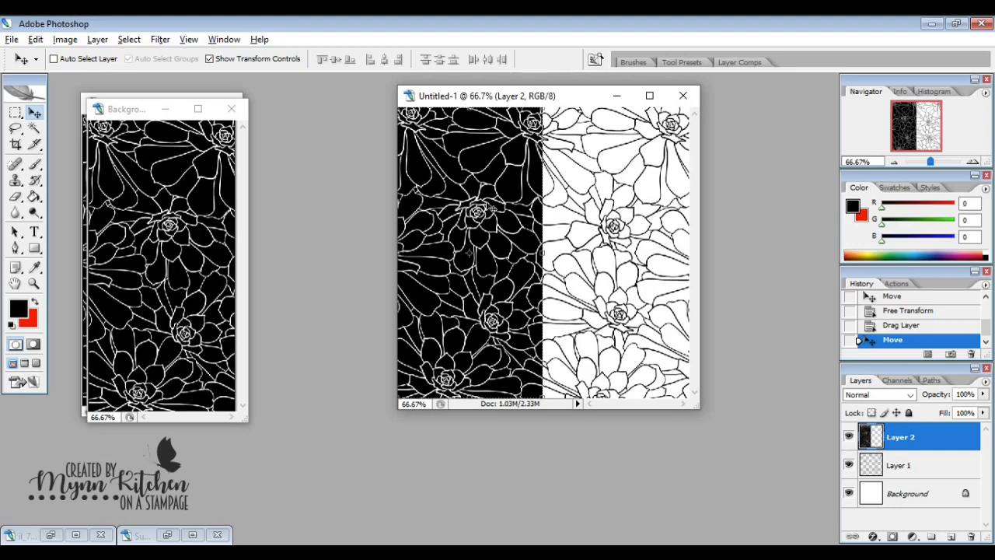
mouse_move(480, 168)
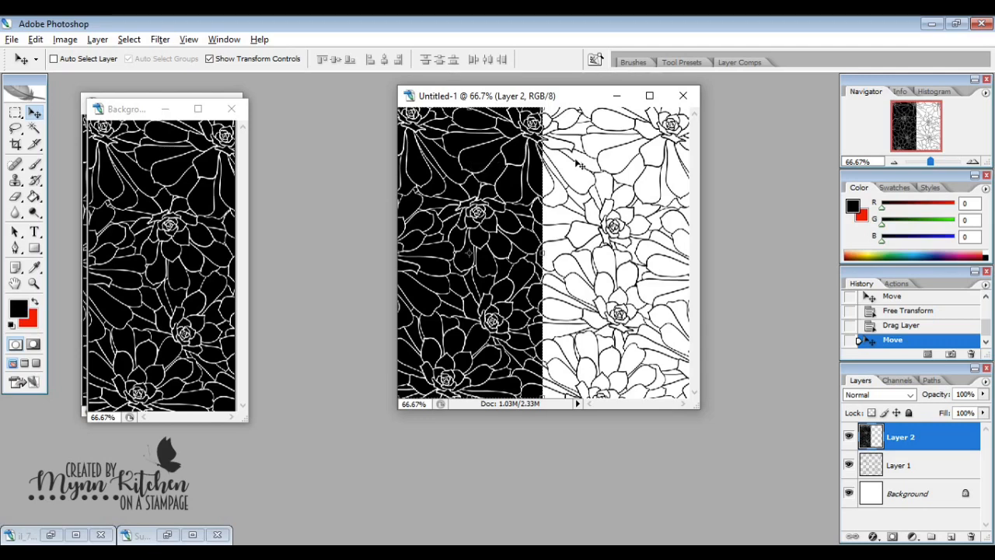
mouse_move(609, 183)
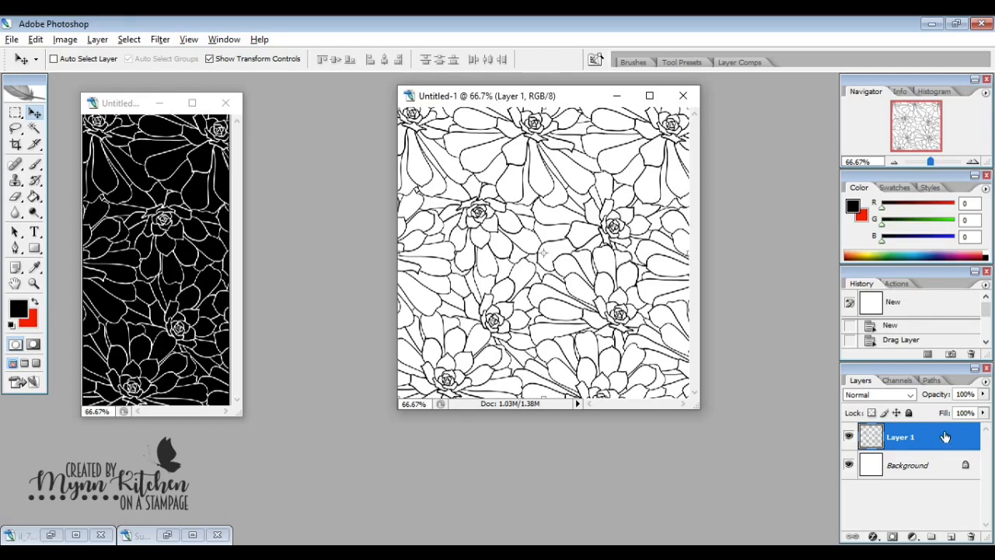
- Apply a green Pantone Color Overlay to the Layer 1 outlines
double_click(900, 436)
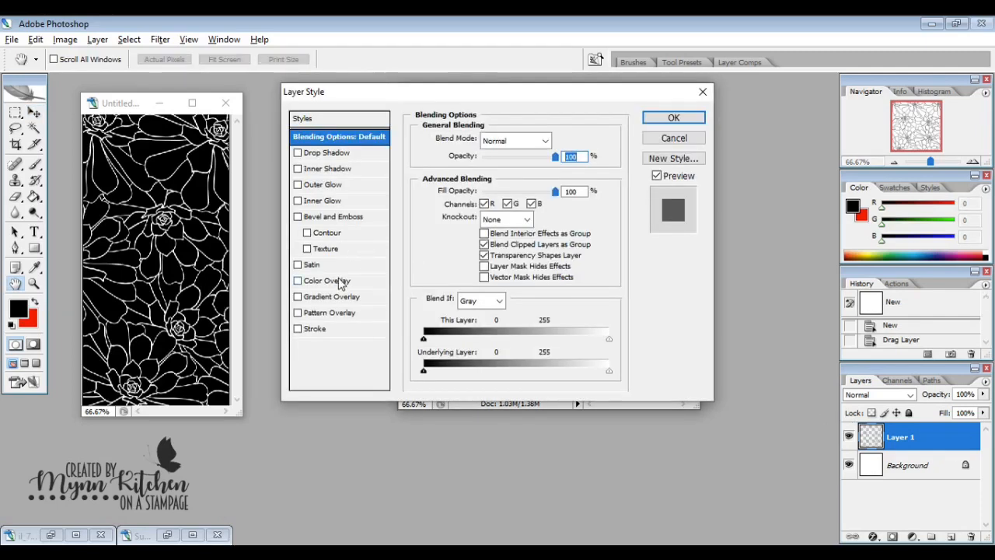
click(298, 279)
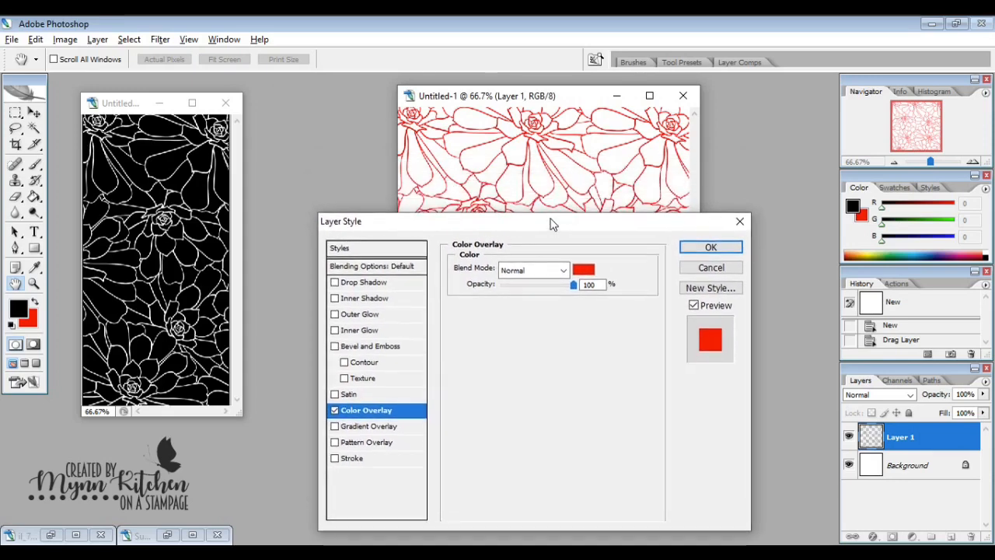
mouse_move(494, 146)
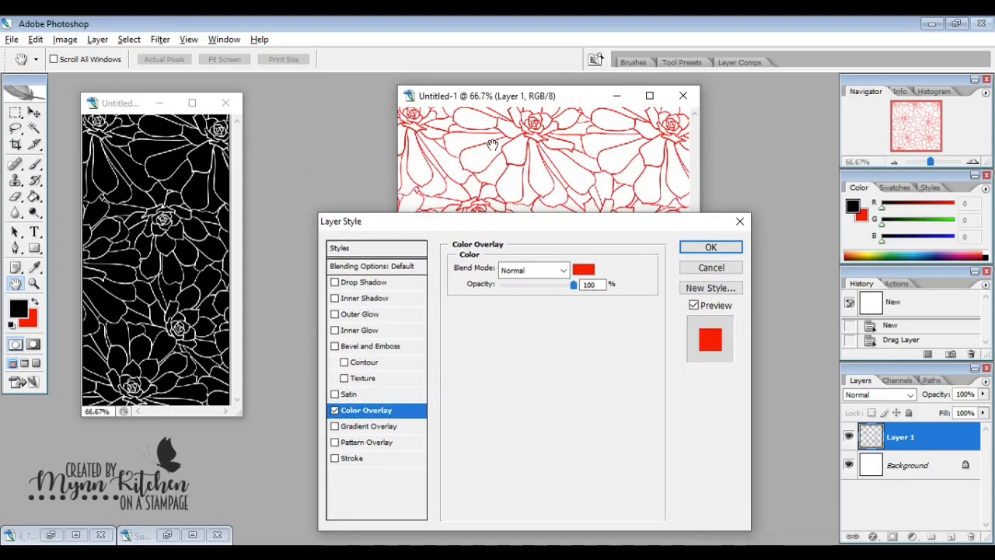
click(585, 270)
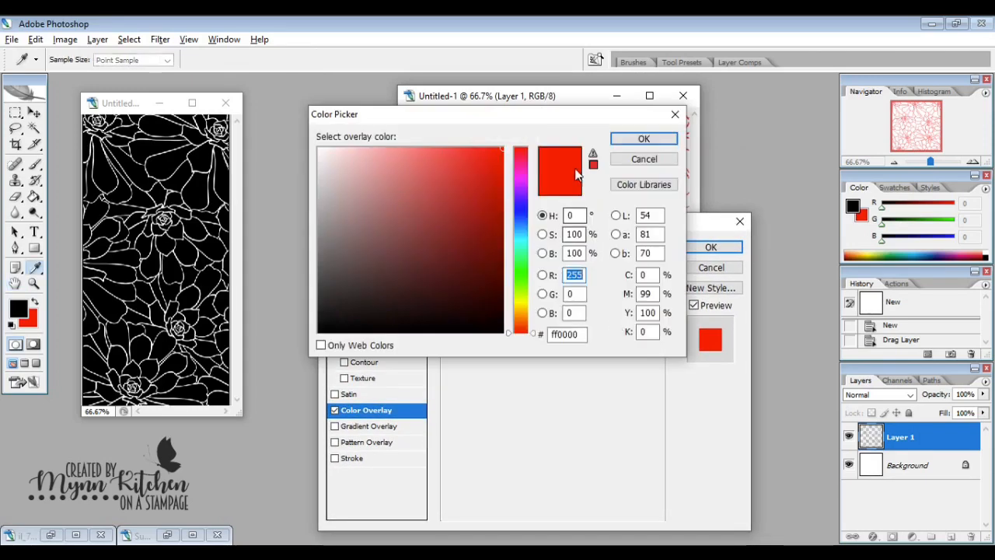
click(644, 184)
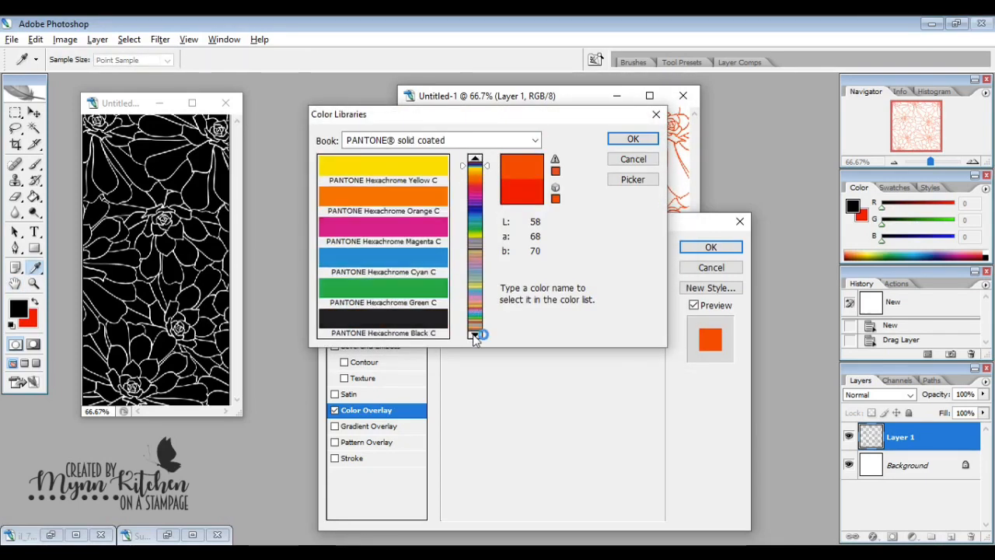
click(633, 138)
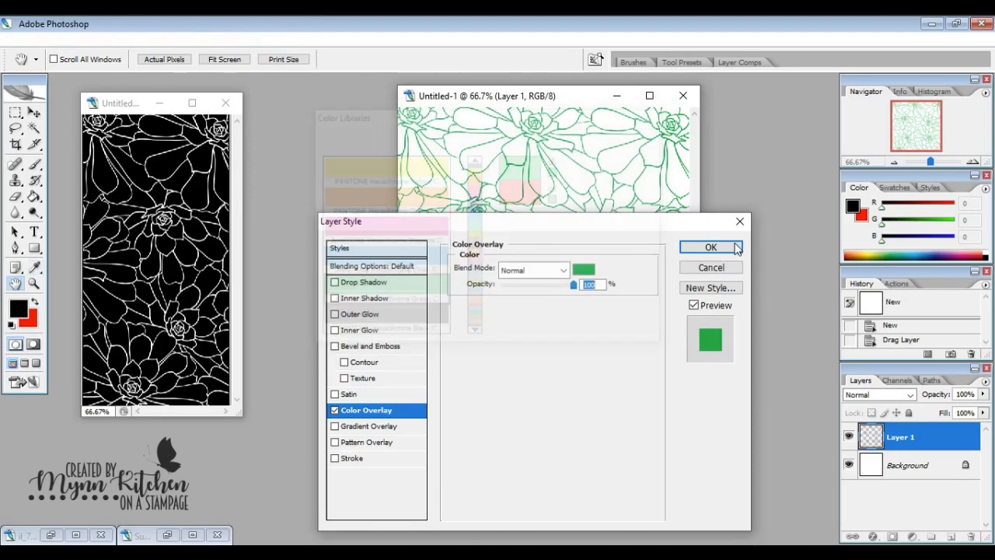
click(710, 247)
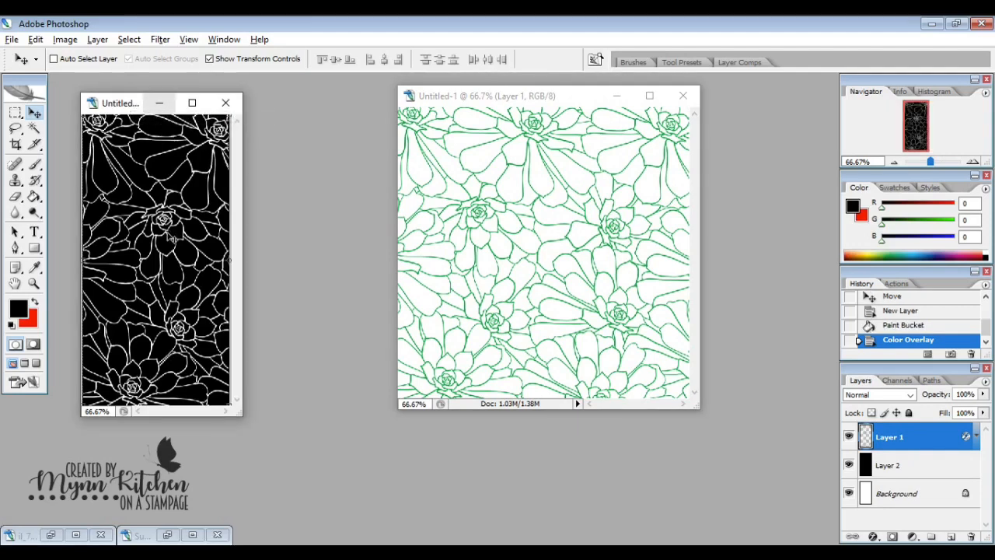
- Give Layer 2 a green Color Overlay and save as JPEG Split Neg Template green
click(889, 465)
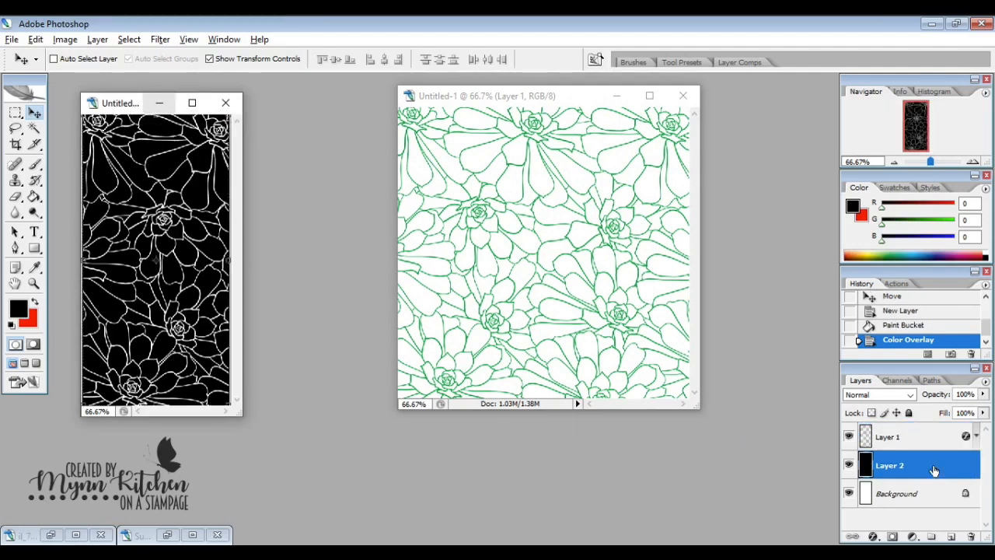
double_click(889, 465)
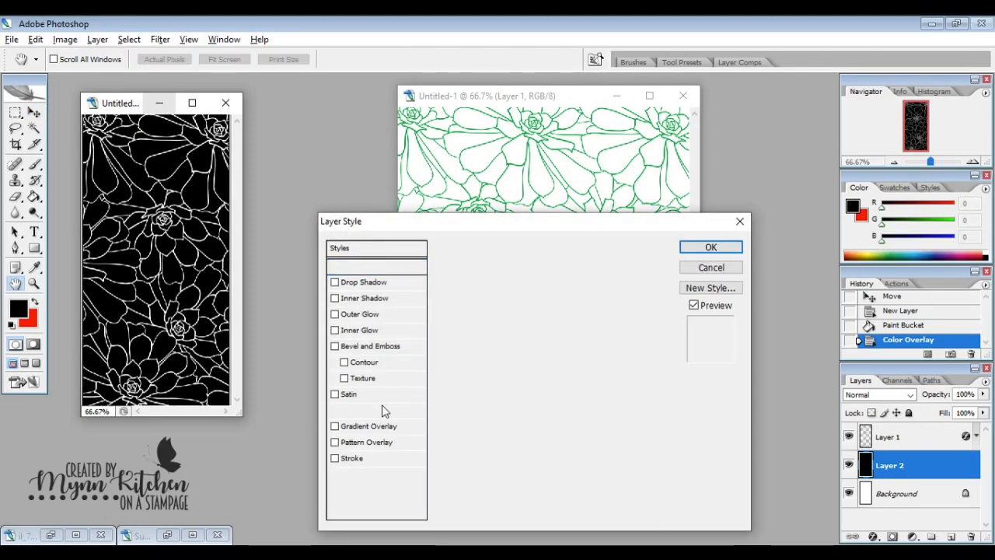
click(334, 426)
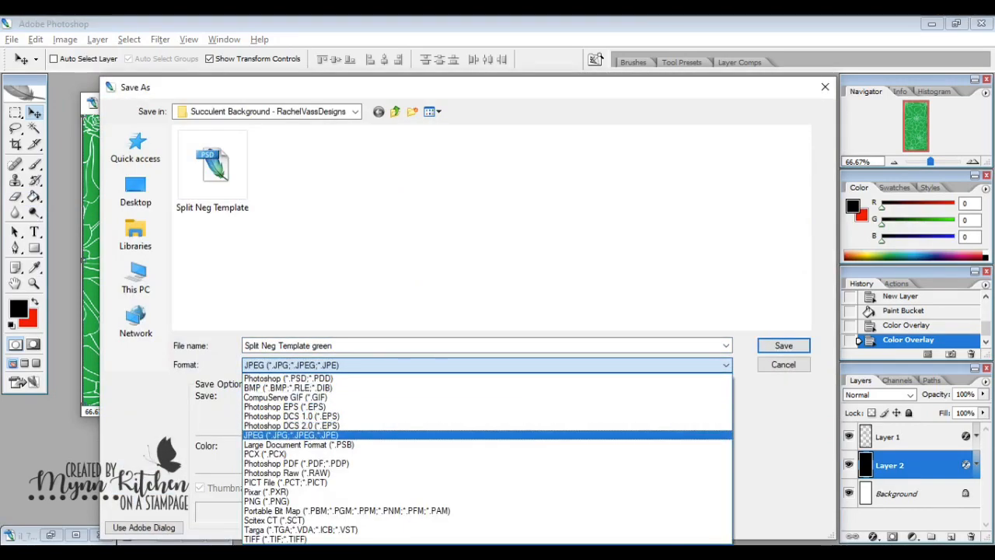
click(783, 364)
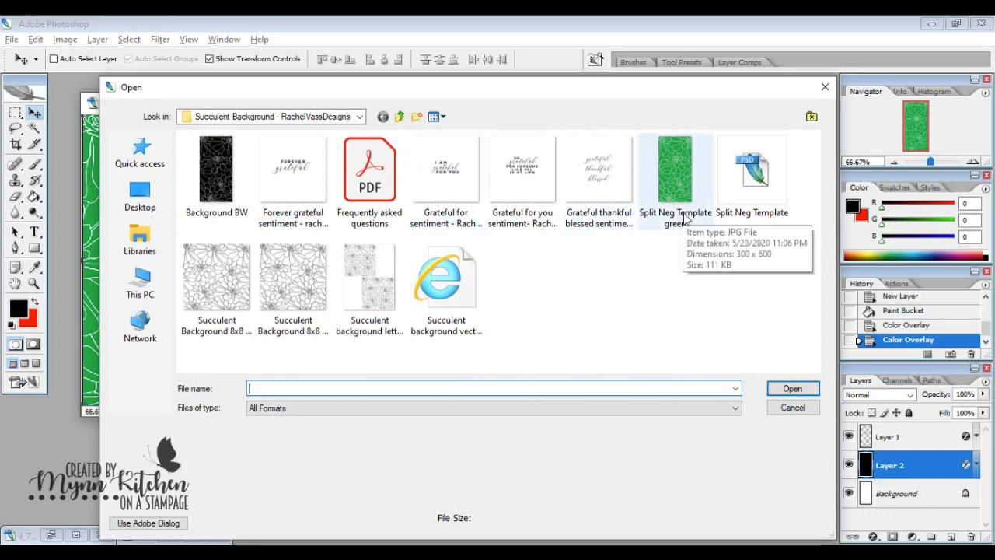
- Bring the green Split Neg Template layer into Untitled-1, positioned over the left half
double_click(674, 168)
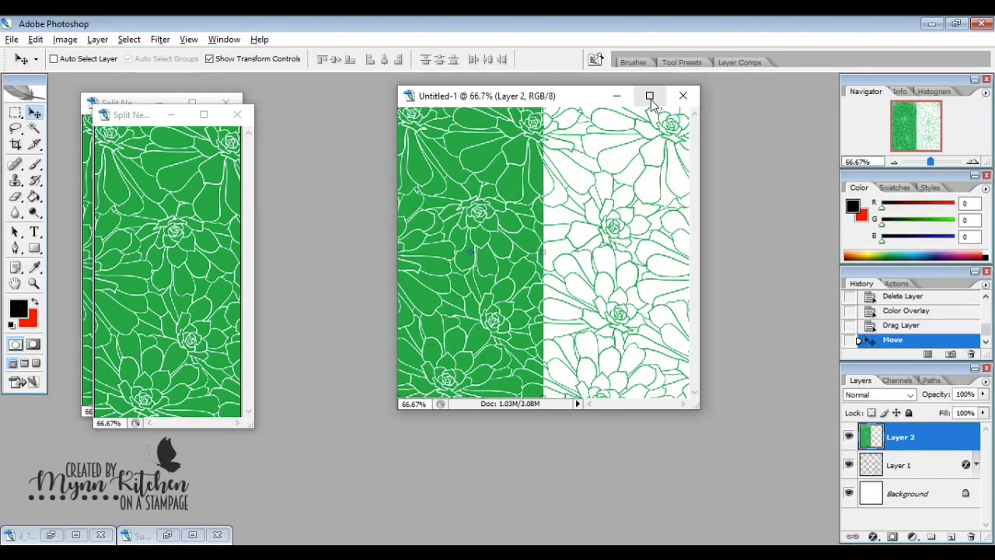
click(650, 97)
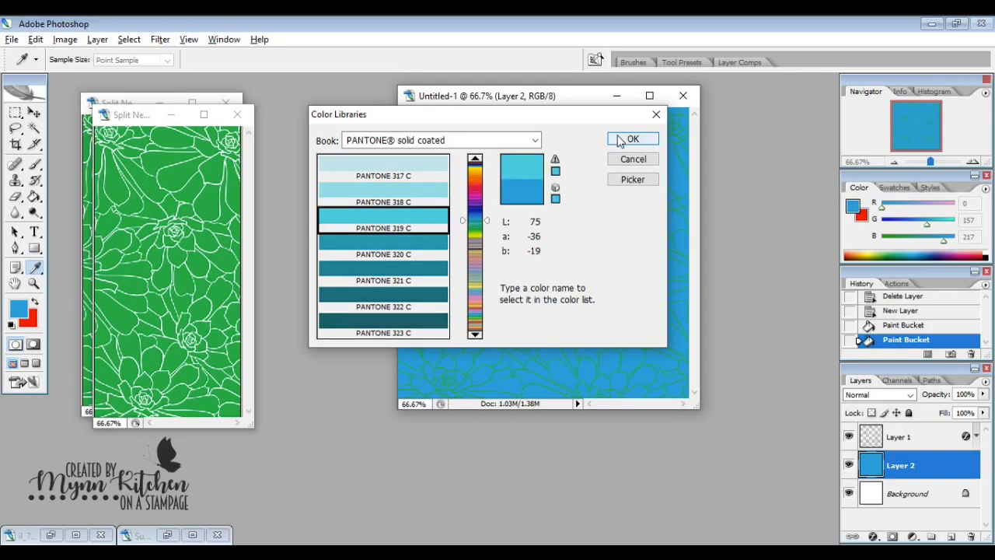
- Repaint the fill layer beneath the outlines with Pantone 319 C turquoise
click(633, 138)
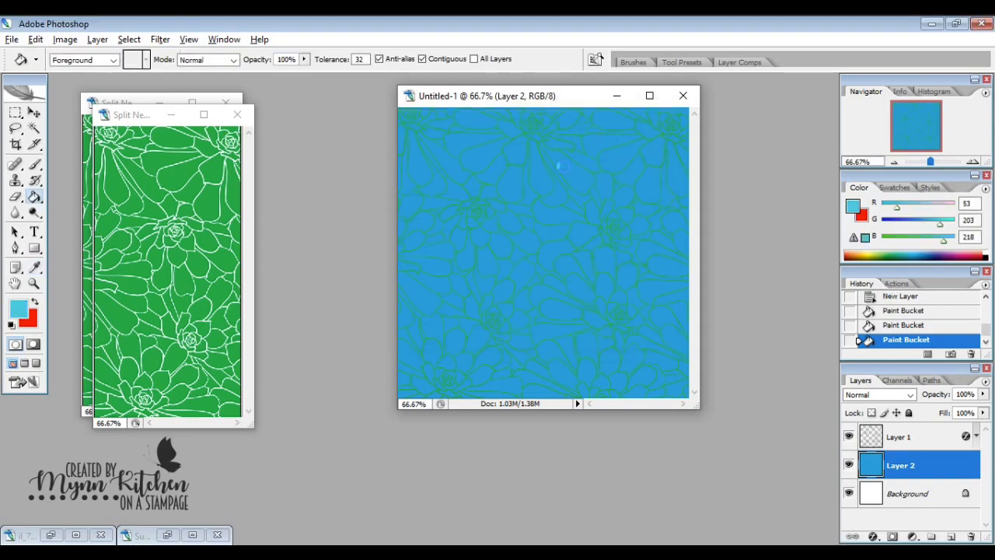
click(560, 162)
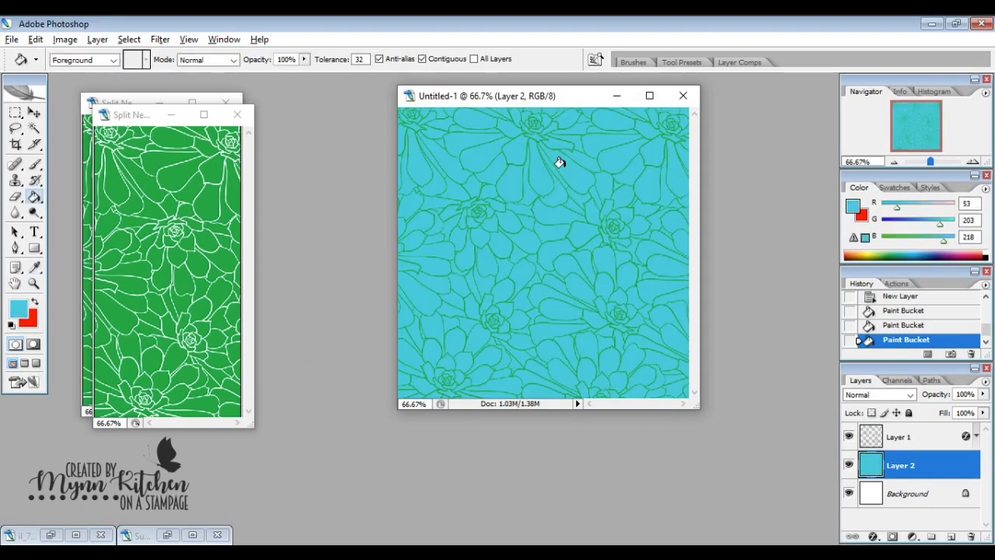
mouse_move(236, 115)
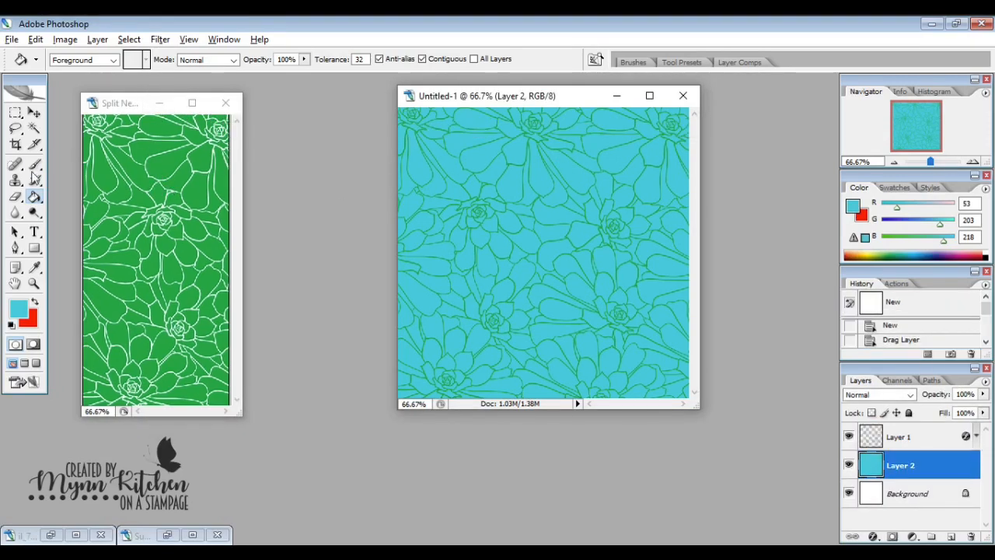
mouse_move(121, 102)
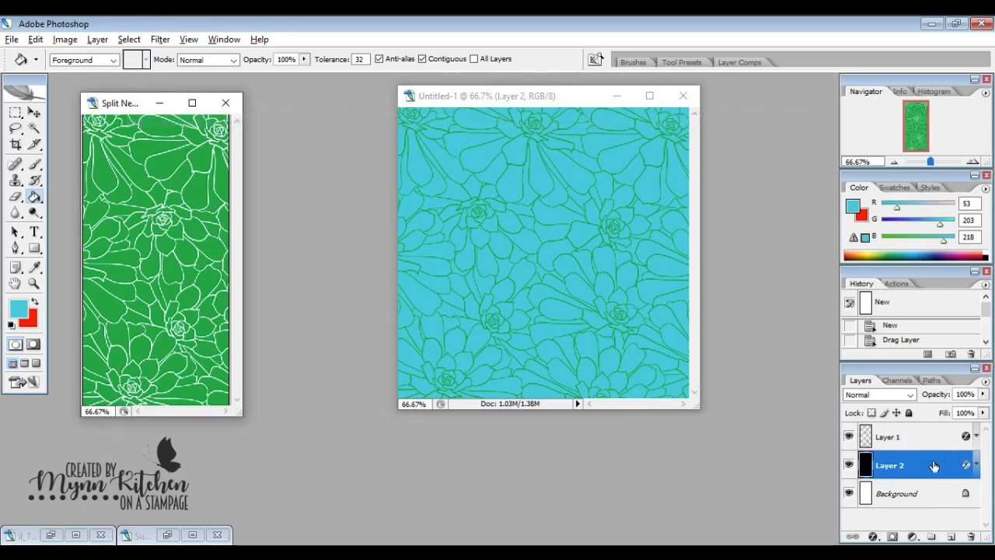
click(889, 436)
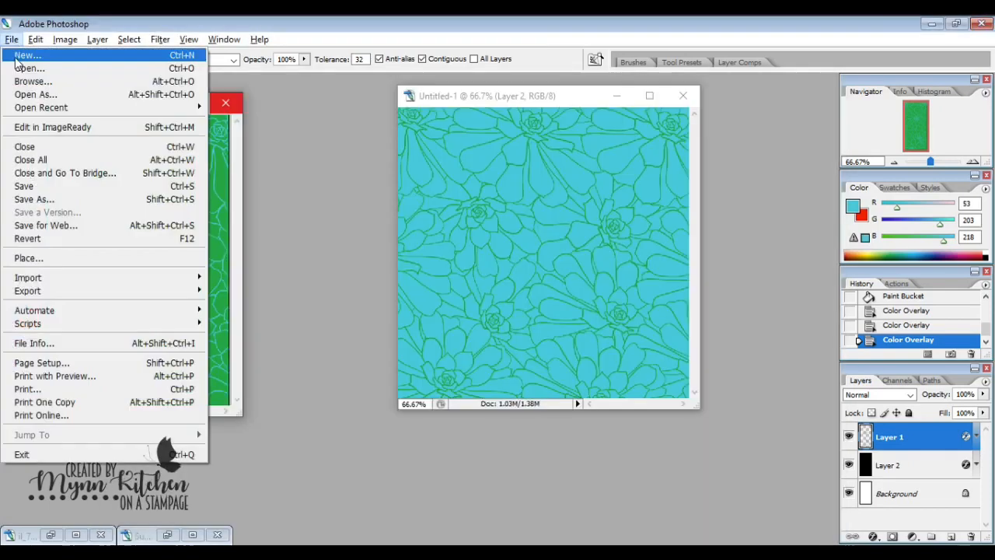
- Add the green filled design as Layer 3 covering the left half of the turquoise document
click(30, 68)
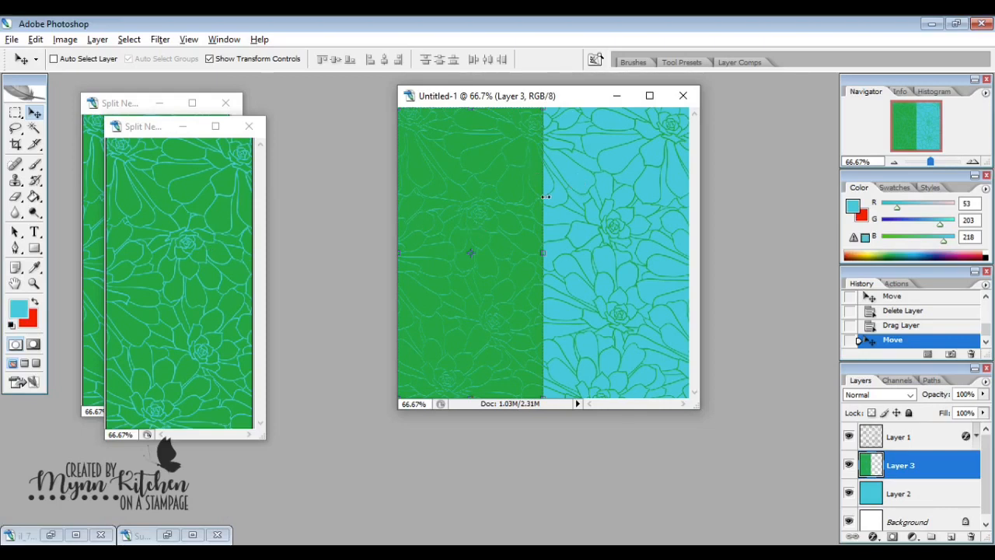
mouse_move(552, 199)
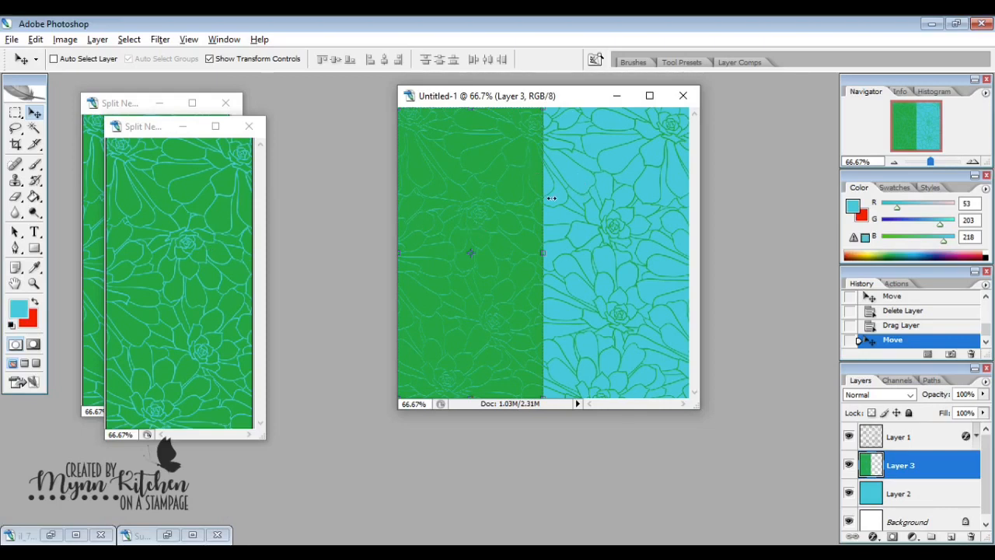
mouse_move(520, 215)
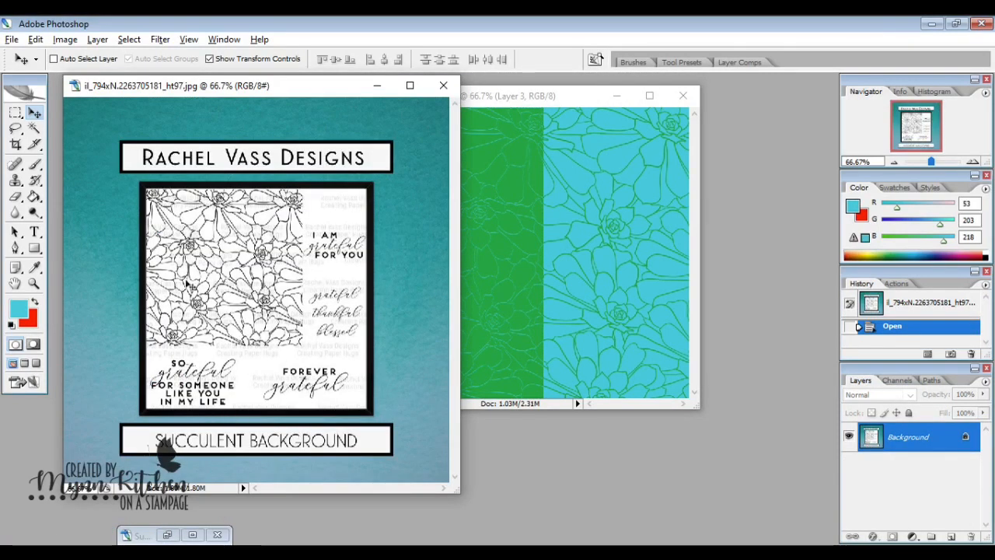
mouse_move(194, 333)
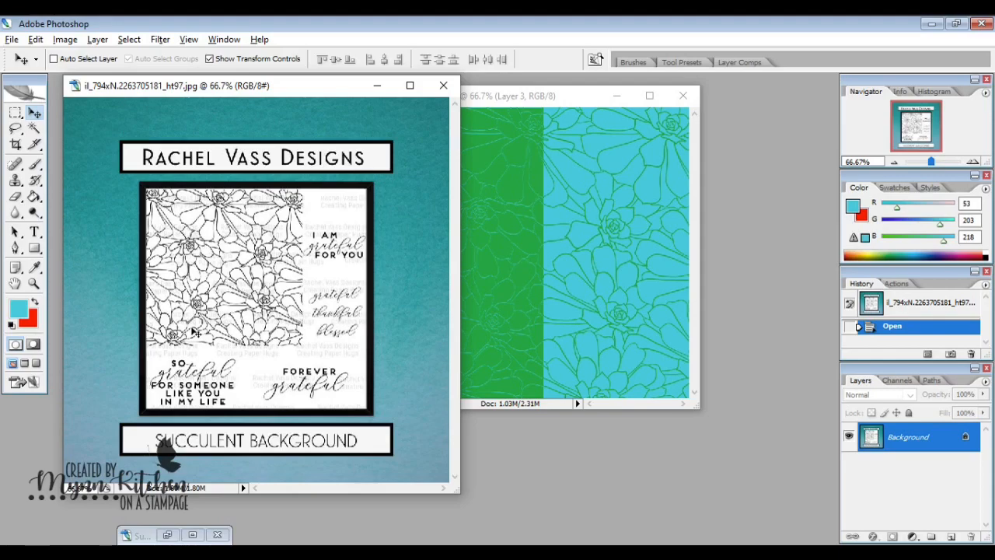